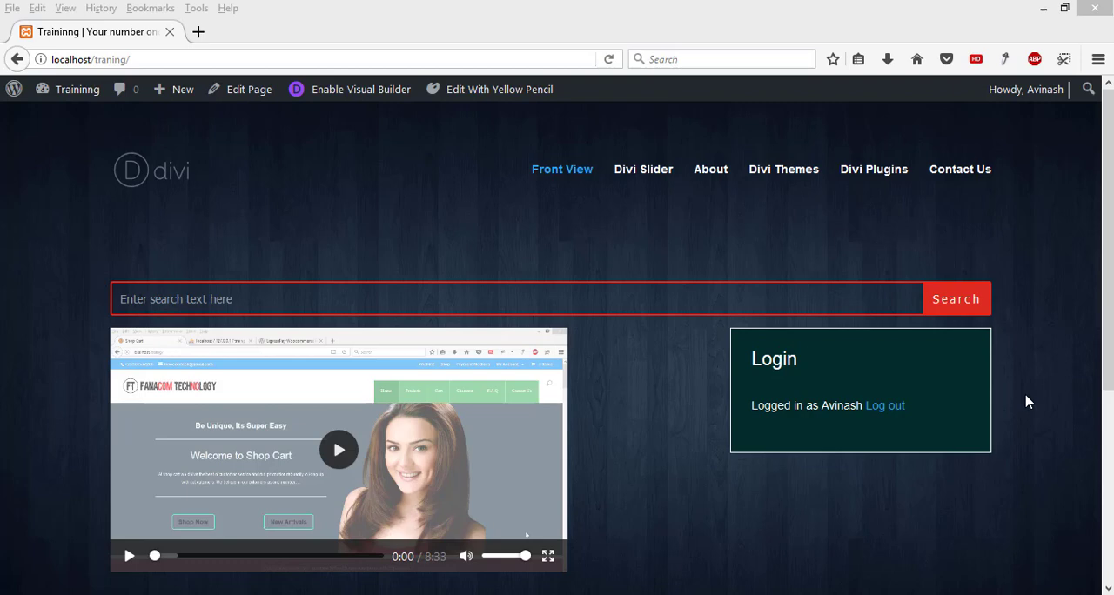
mouse_move(1032, 417)
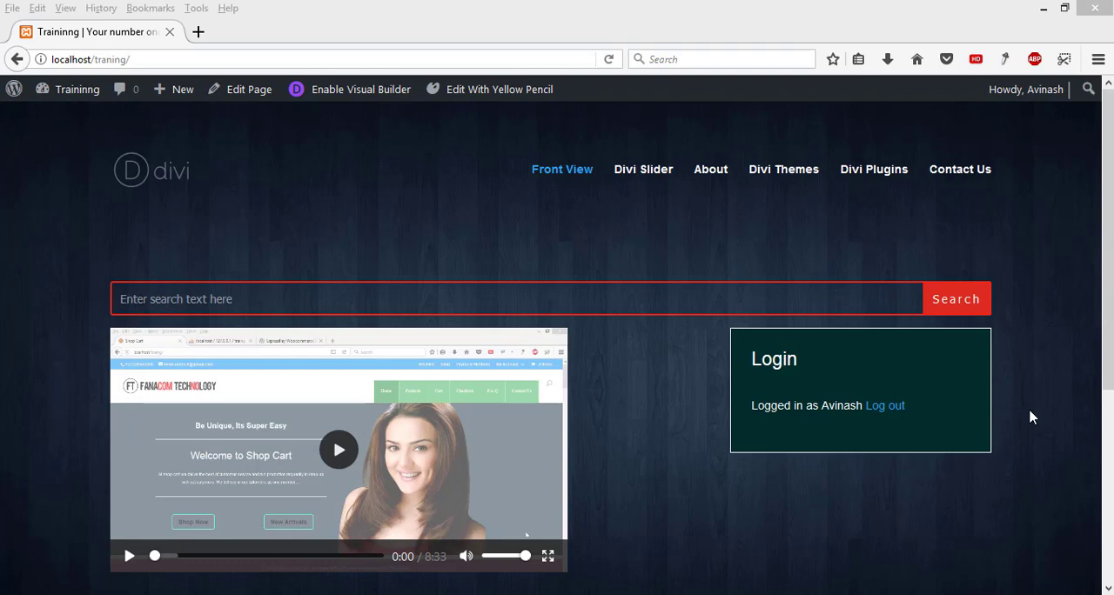
mouse_move(668, 402)
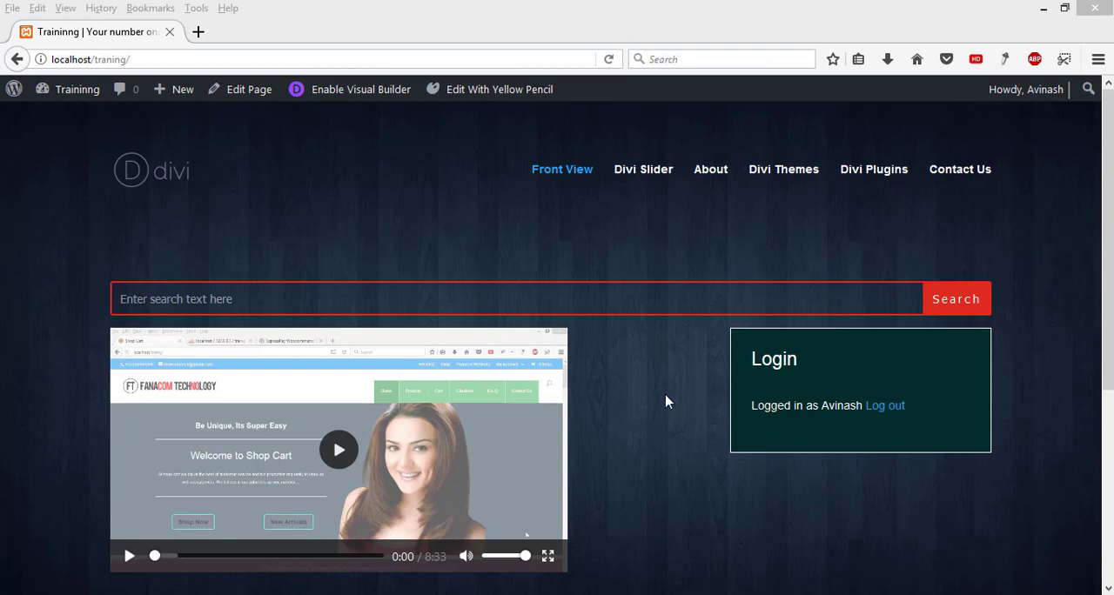
mouse_move(612, 394)
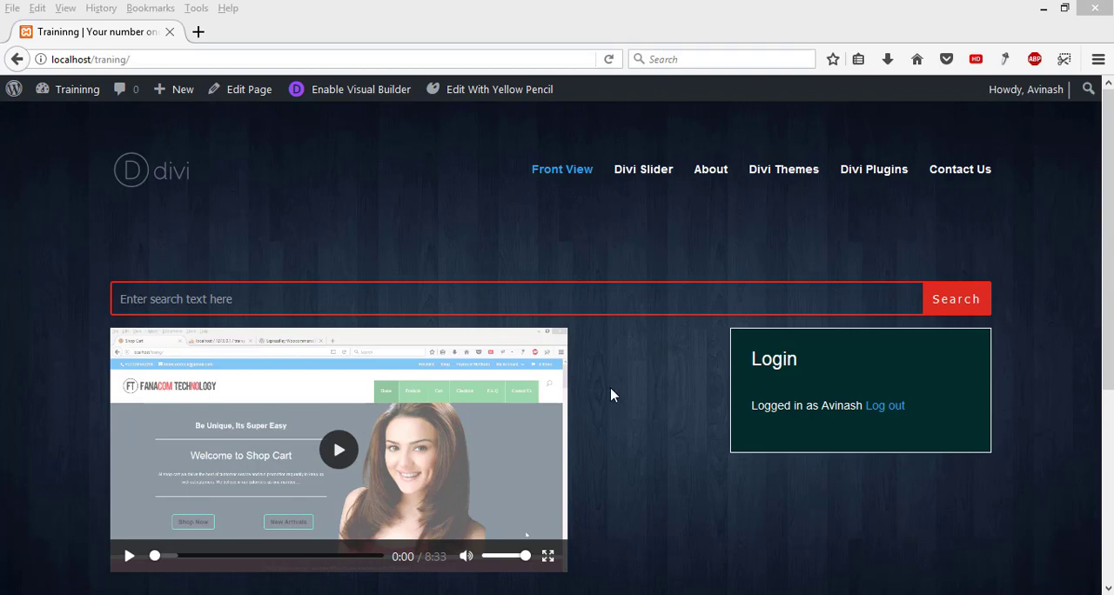
Step: Go to the WordPress dashboard and into Divi > Divi Library to list the six saved layouts
click(77, 89)
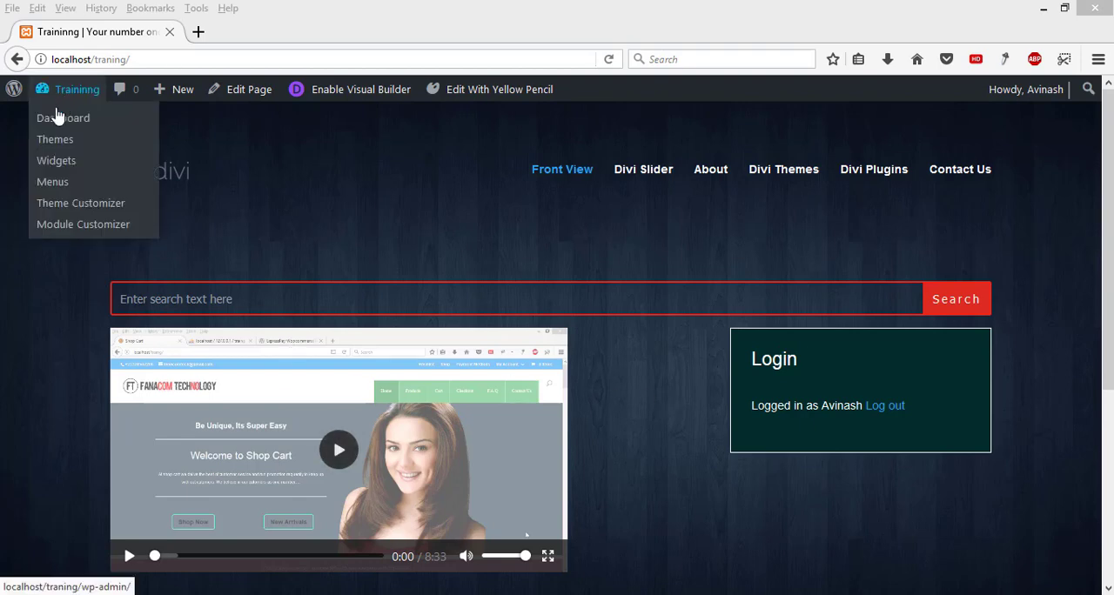
click(63, 117)
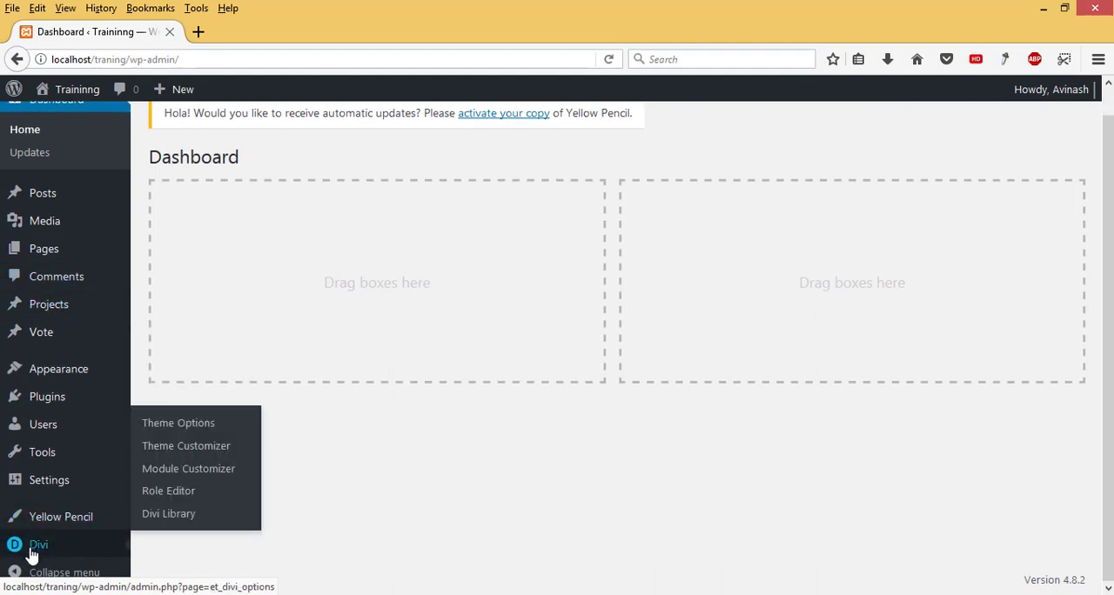
click(168, 514)
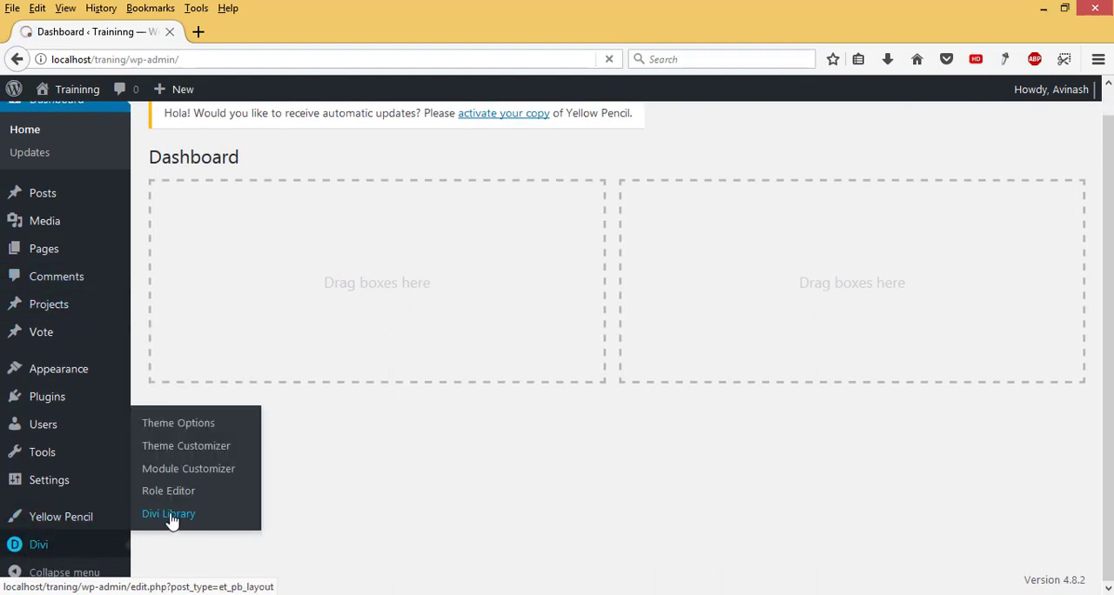
click(168, 514)
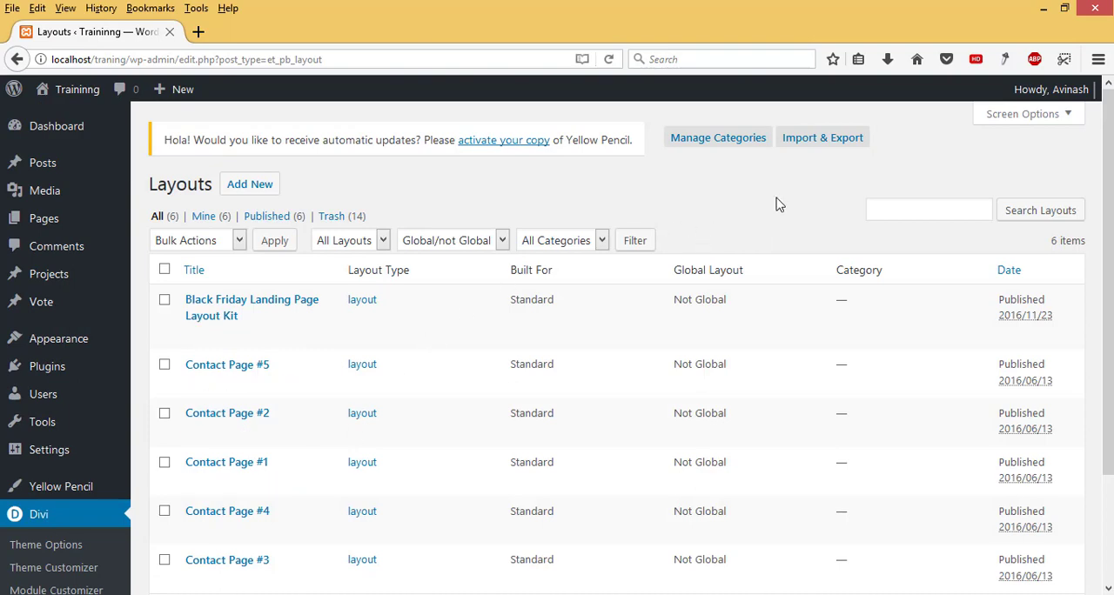
Step: Reach the Import side of the layout Portability dialog from Import & Export
click(822, 136)
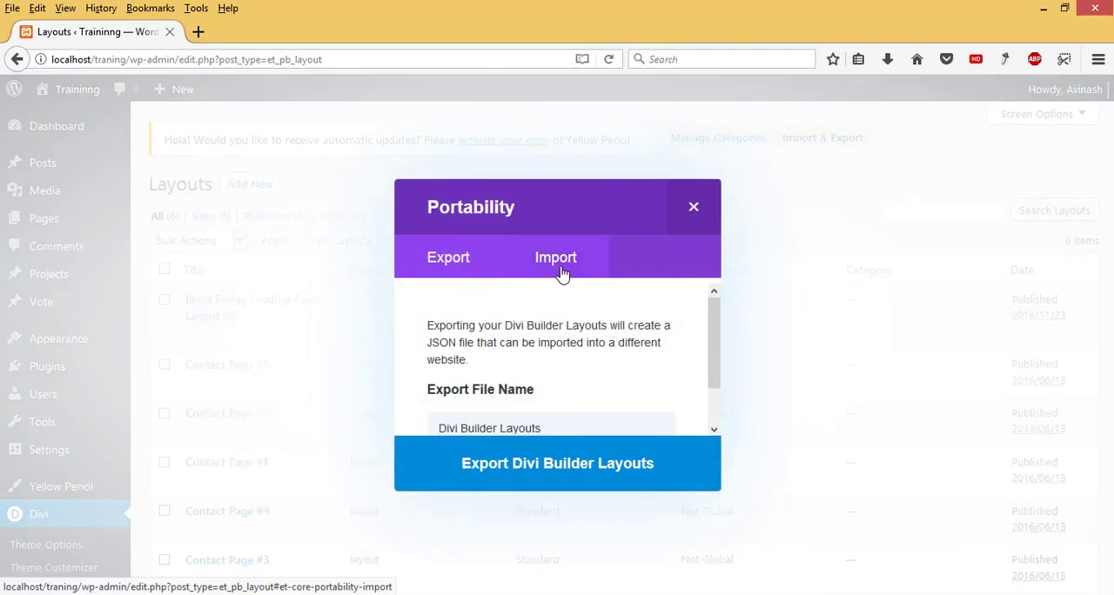
click(556, 257)
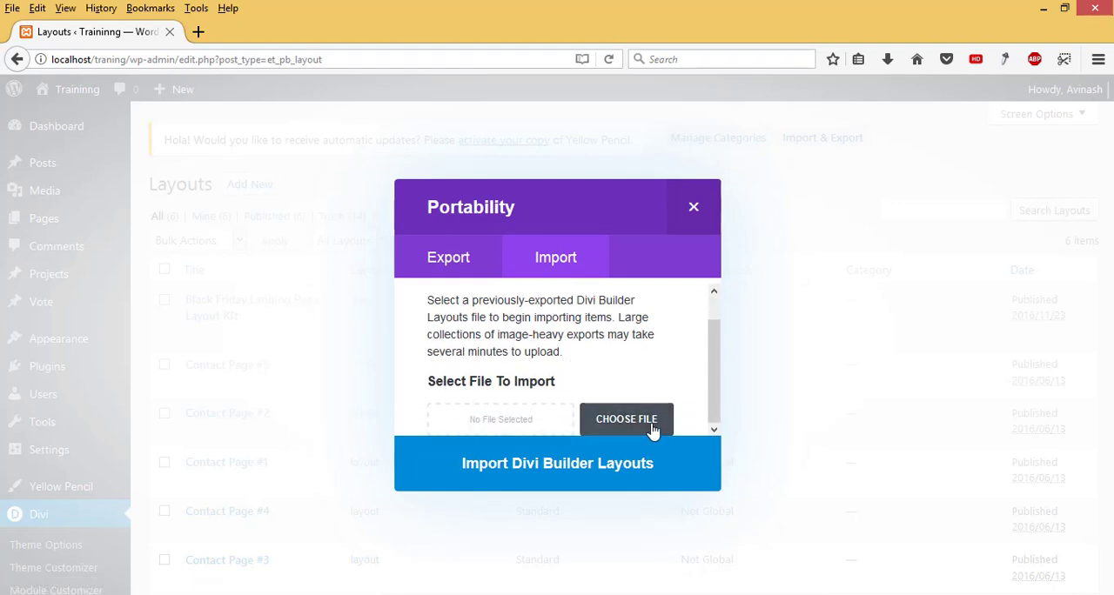
Step: Browse from Divi 3 into the nested divi-100-faq-layout-pack folders
click(626, 419)
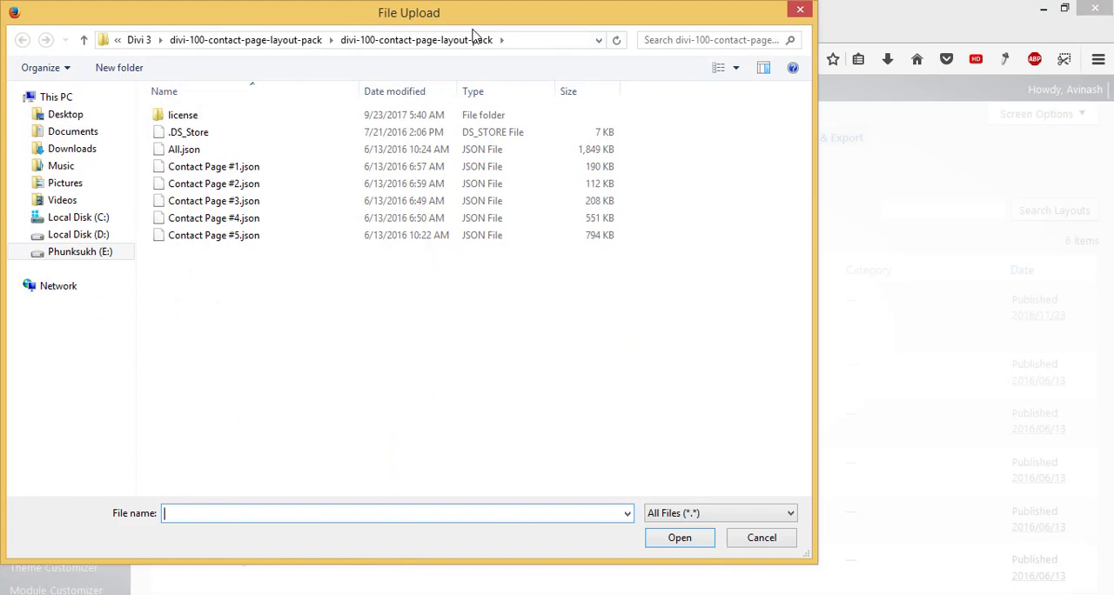
click(139, 40)
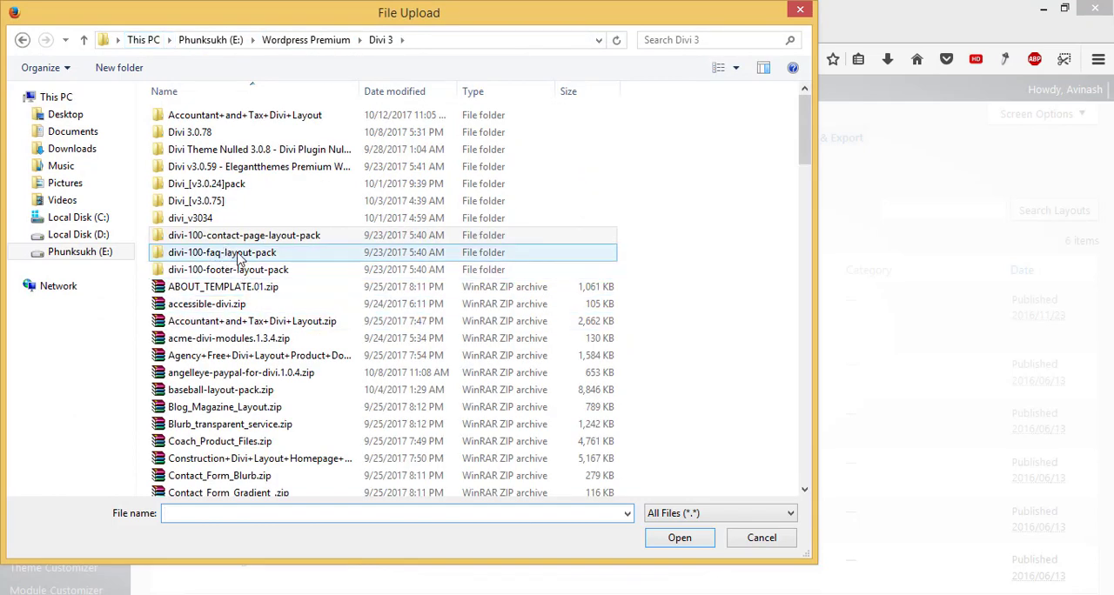
mouse_move(240, 256)
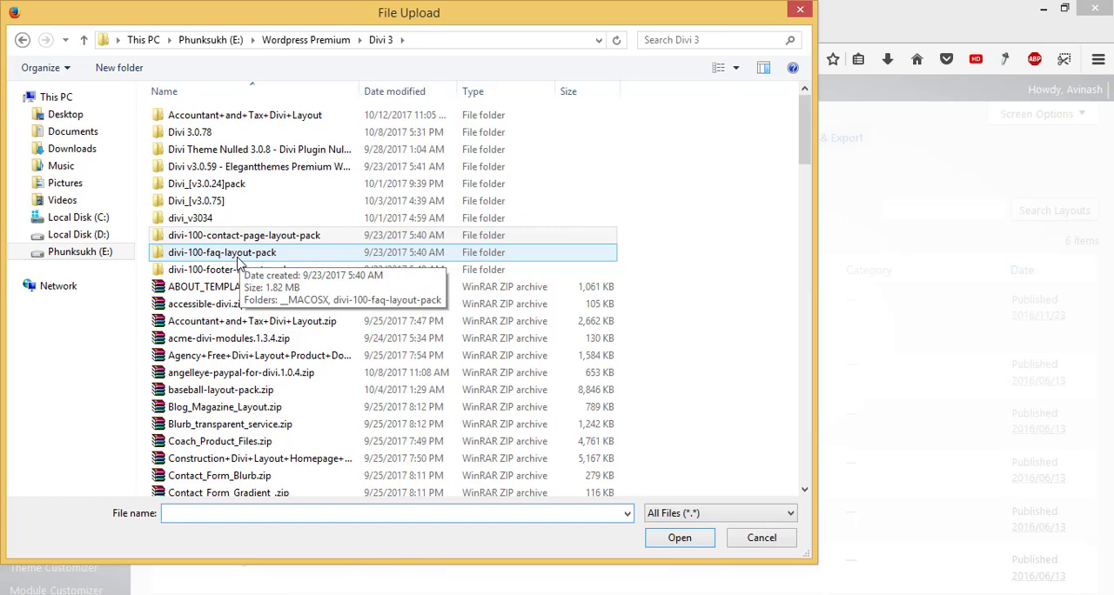
mouse_move(241, 263)
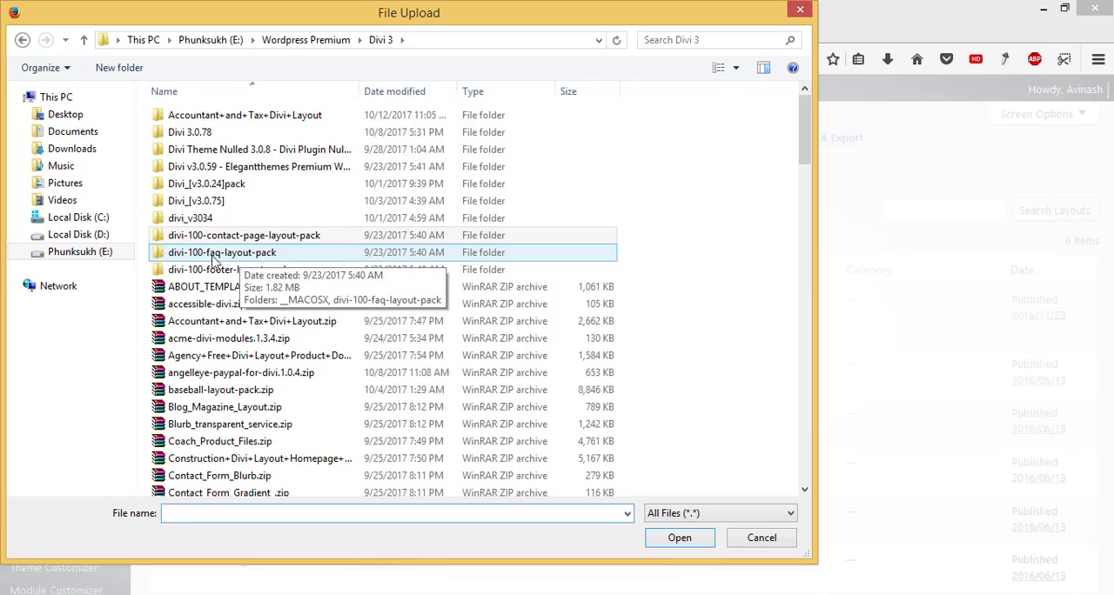
double_click(223, 252)
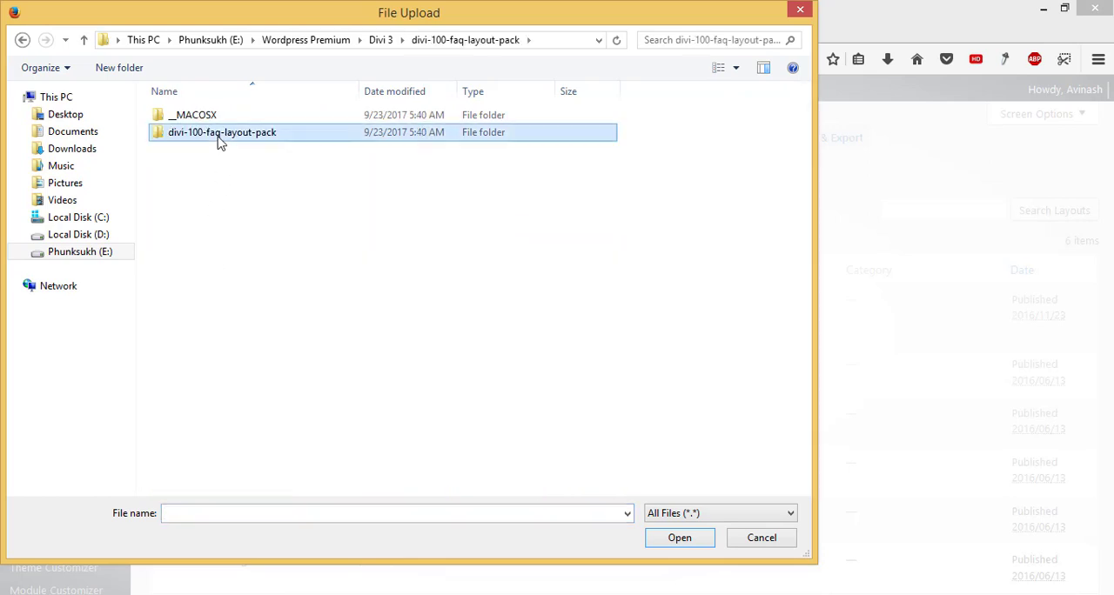
double_click(221, 132)
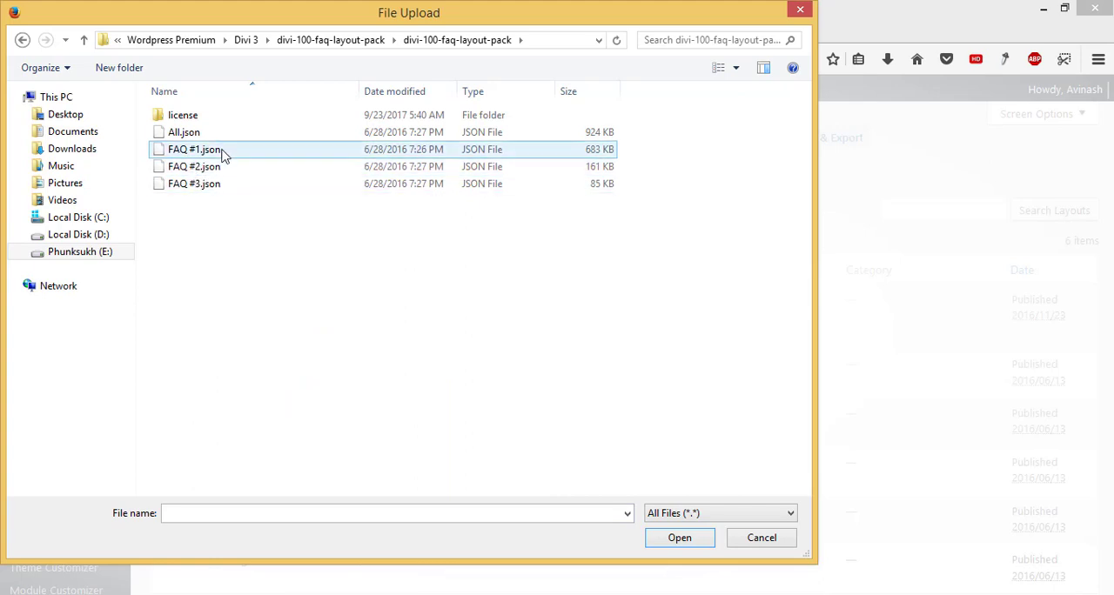
mouse_move(205, 149)
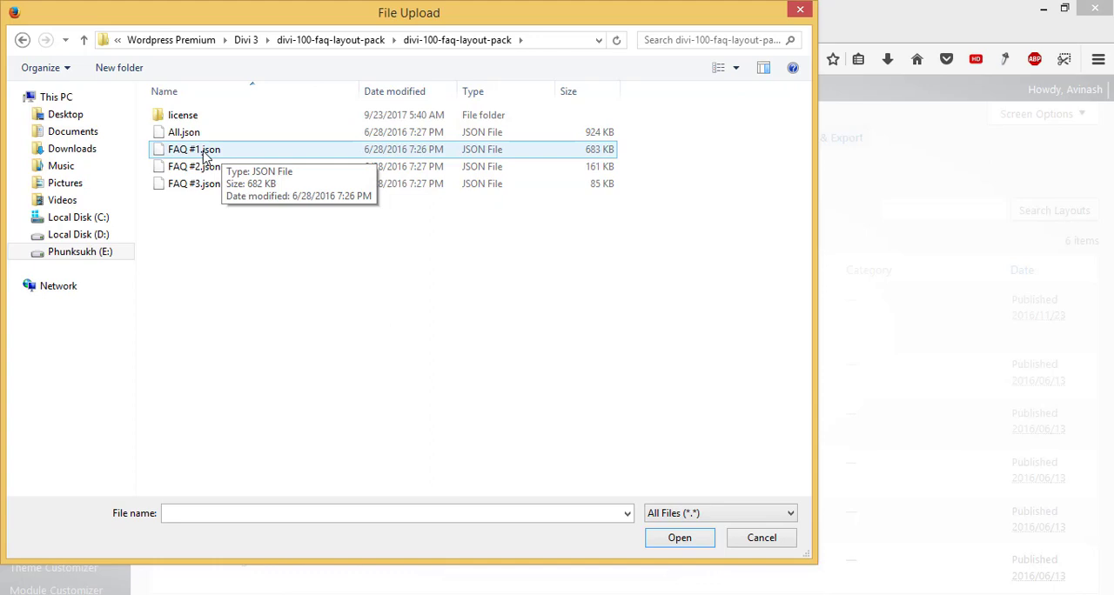
Step: Select All.json (not FAQ #3.json) as the layouts file to upload
click(184, 131)
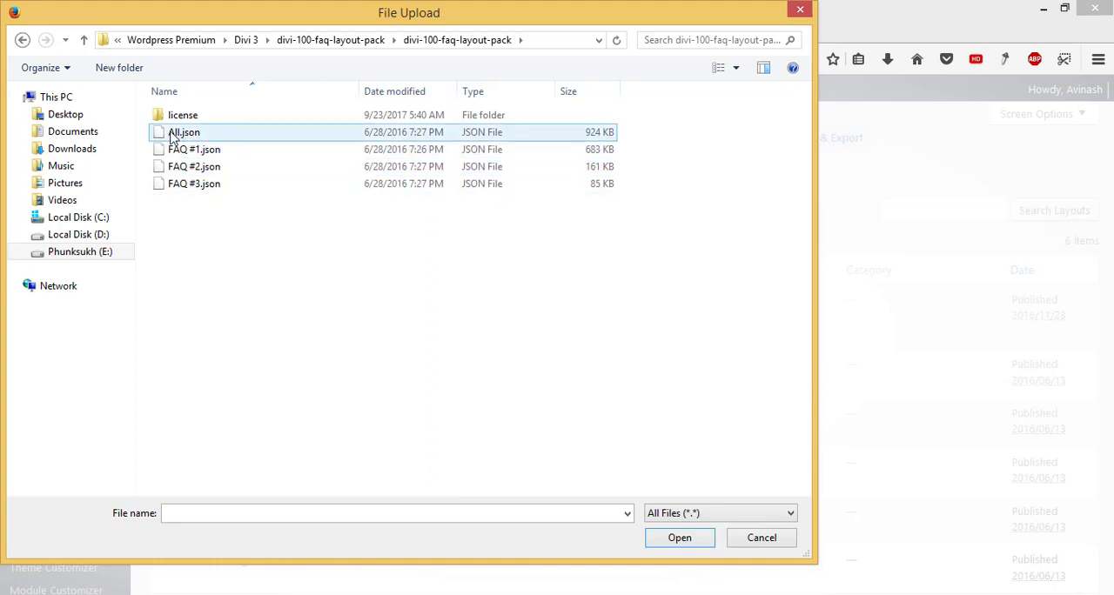
click(194, 183)
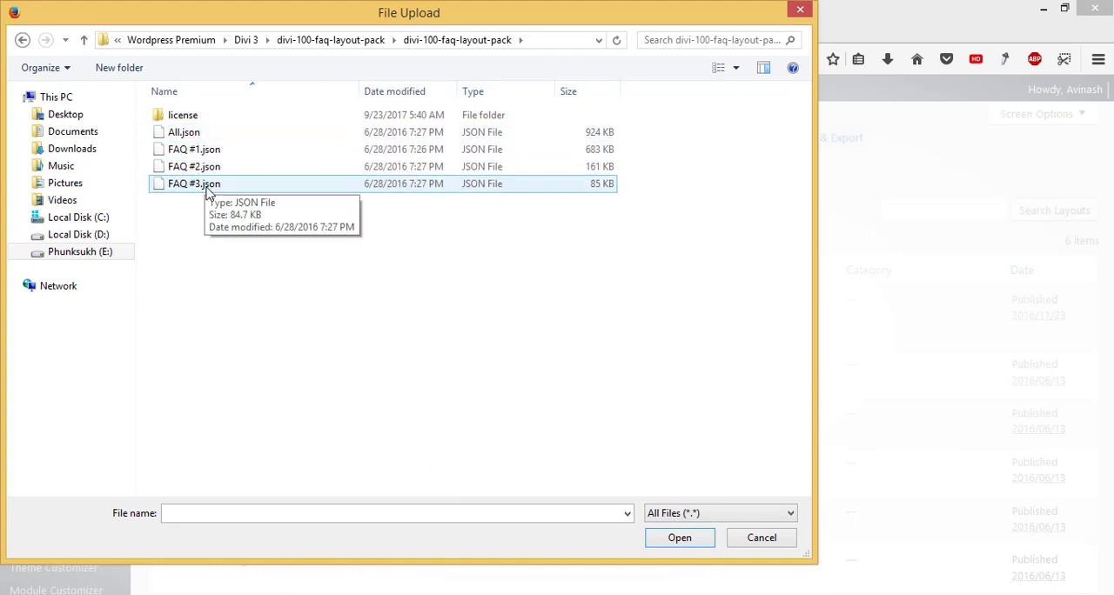
click(183, 131)
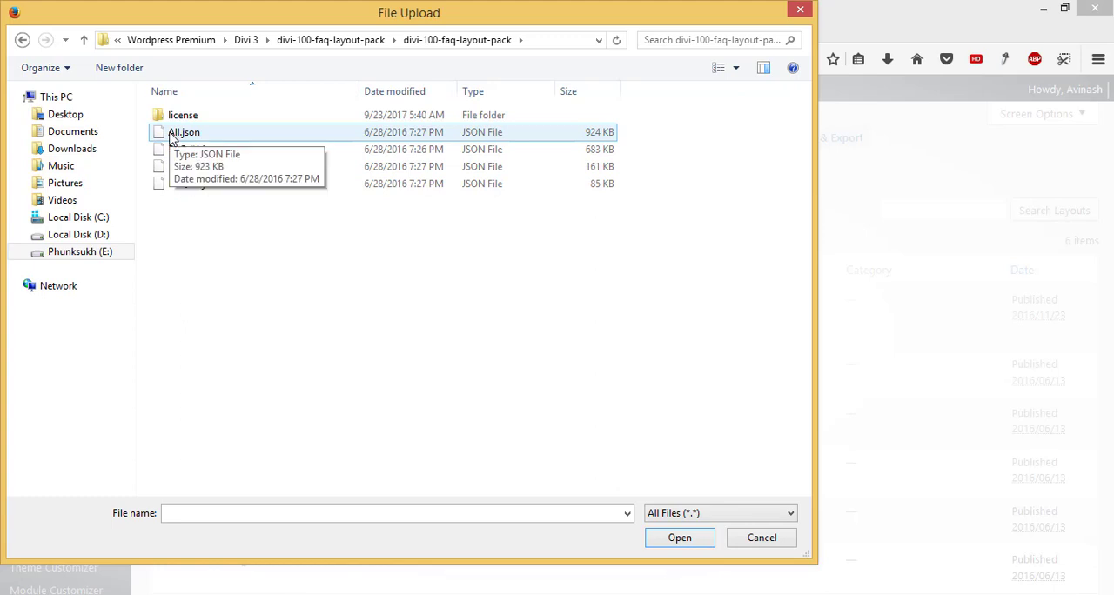
click(183, 132)
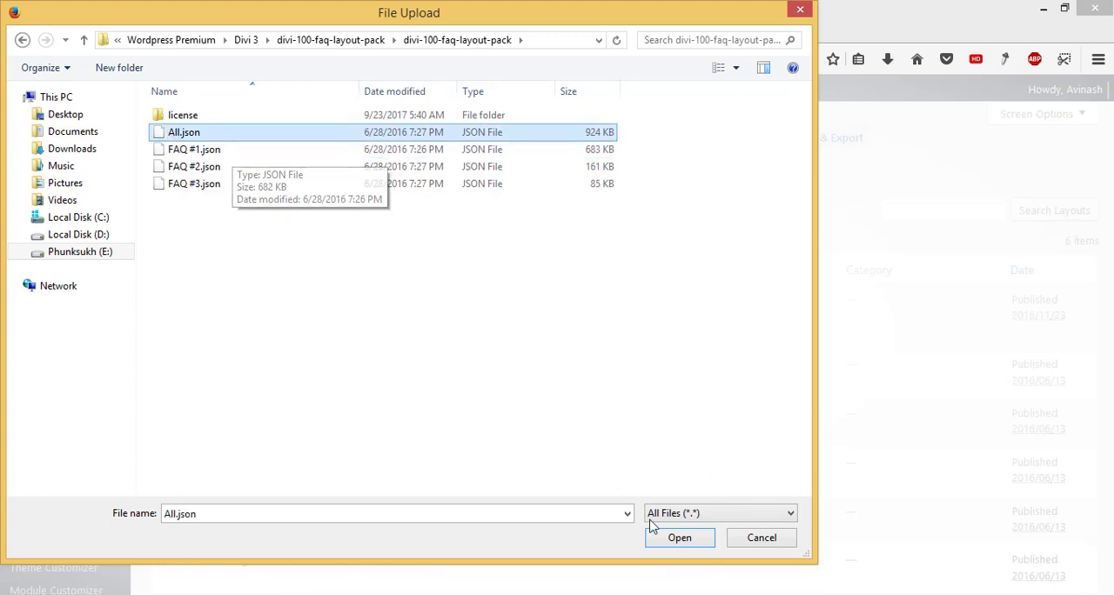
click(679, 537)
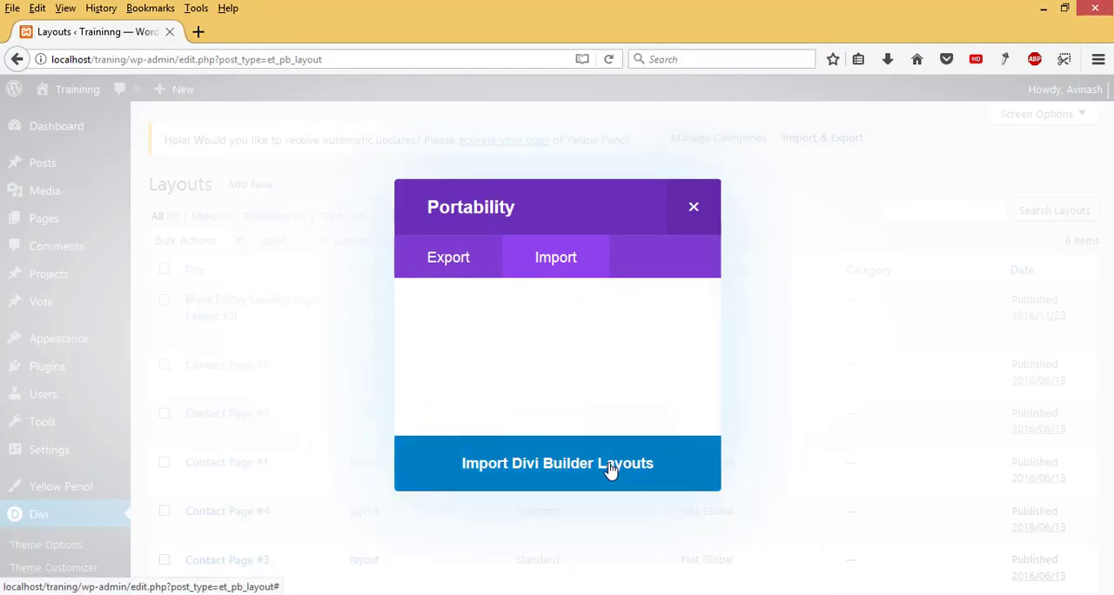
Step: Run the layouts import so FAQ #1–#3 land in the Divi Library, then dismiss the dialog
click(557, 463)
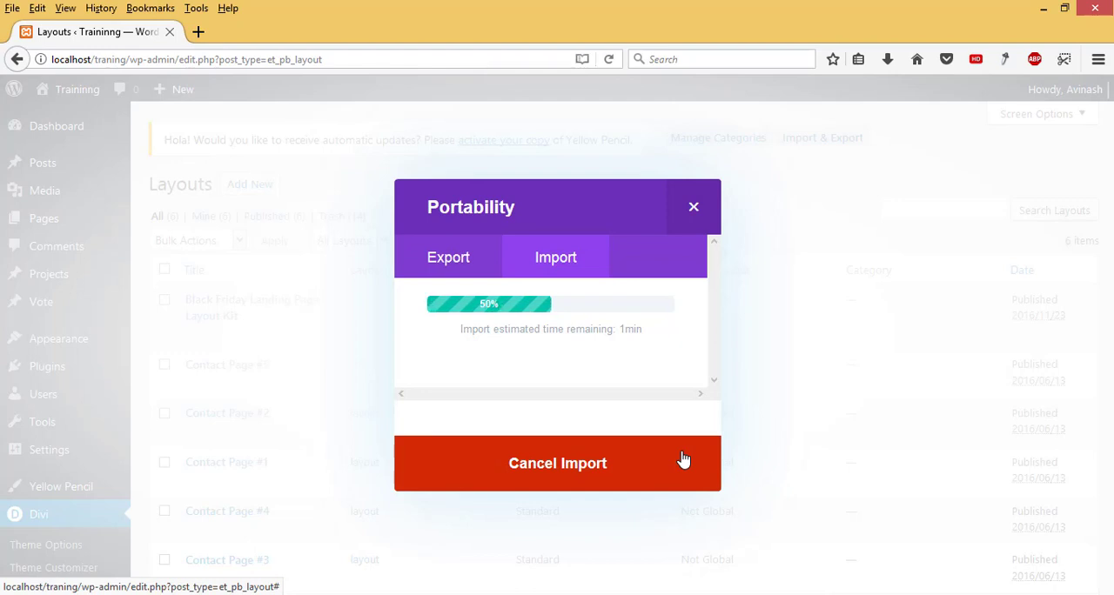
mouse_move(692, 453)
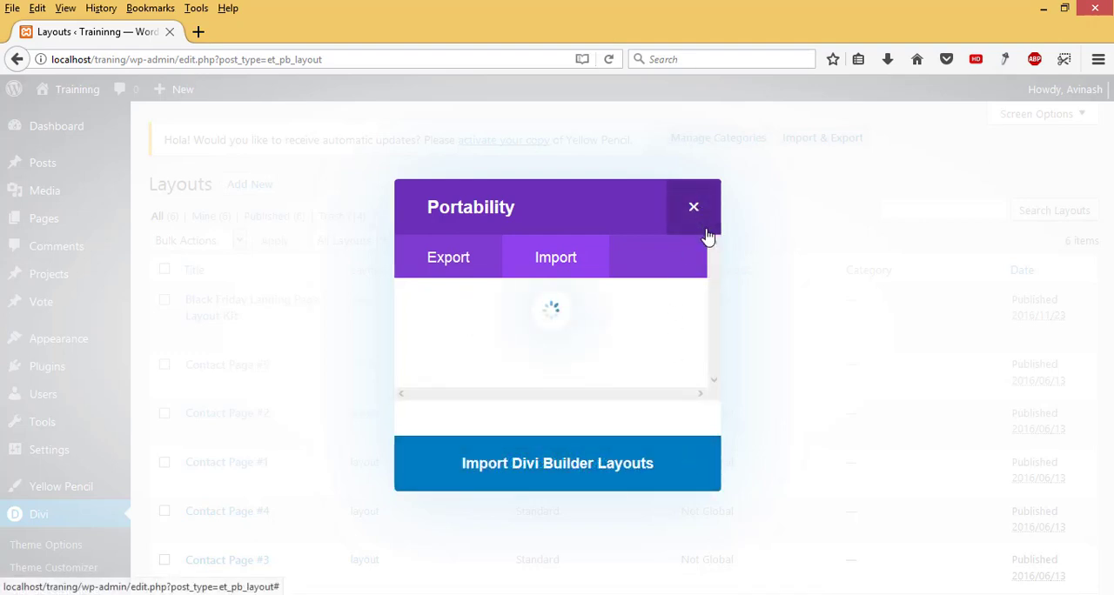
click(693, 206)
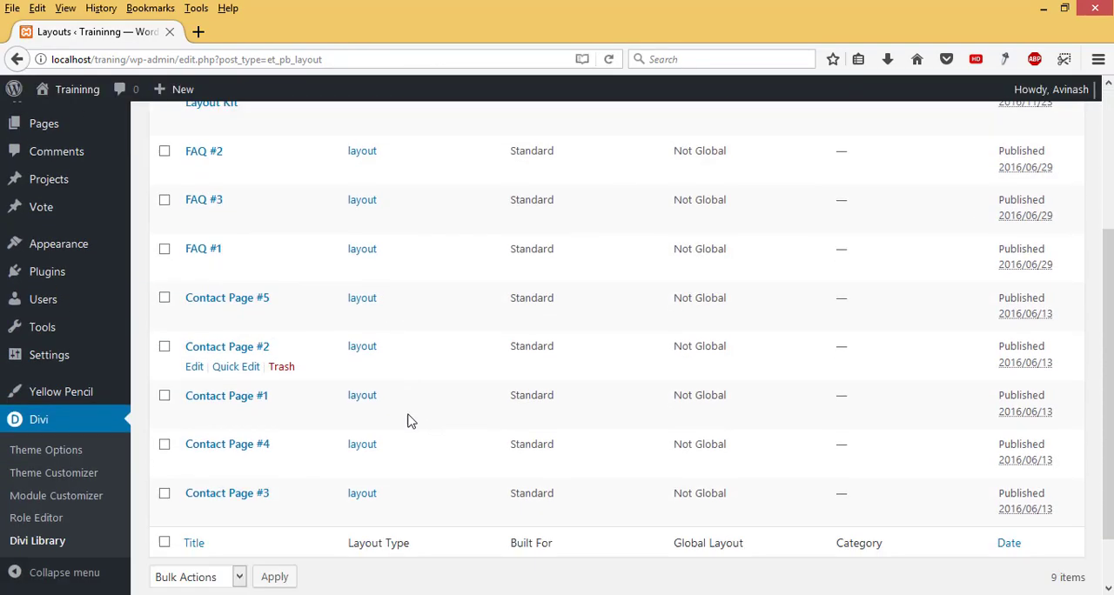
scroll(down, 3)
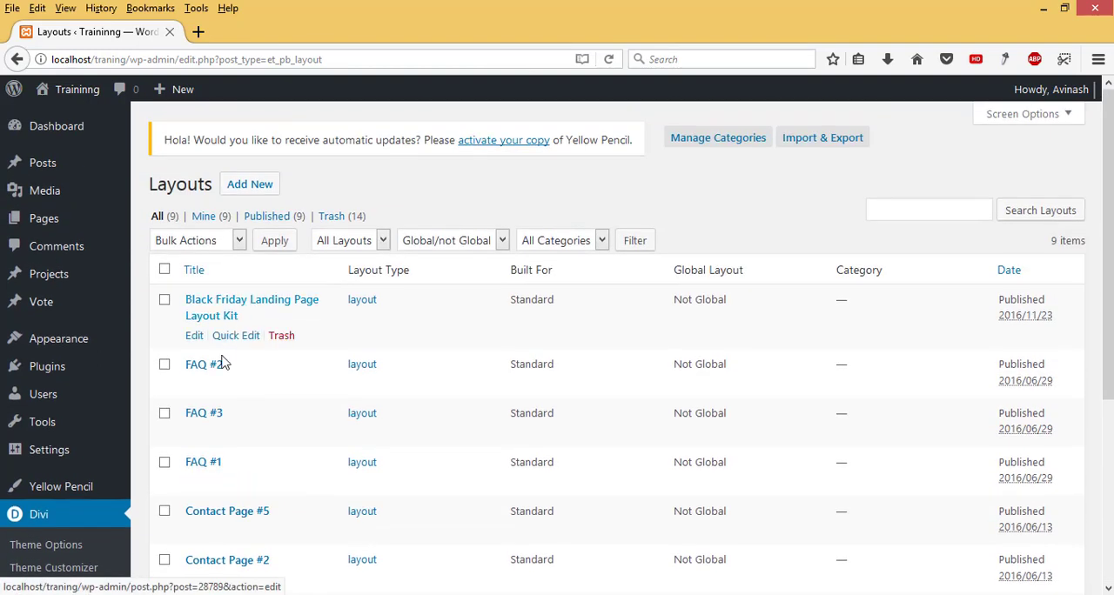
mouse_move(220, 406)
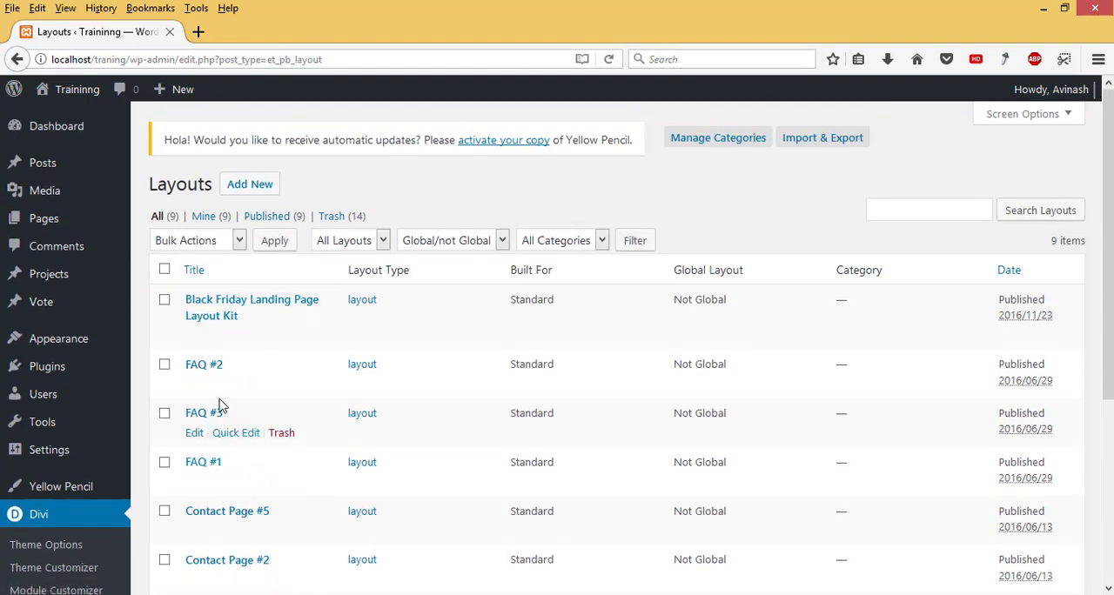
mouse_move(313, 215)
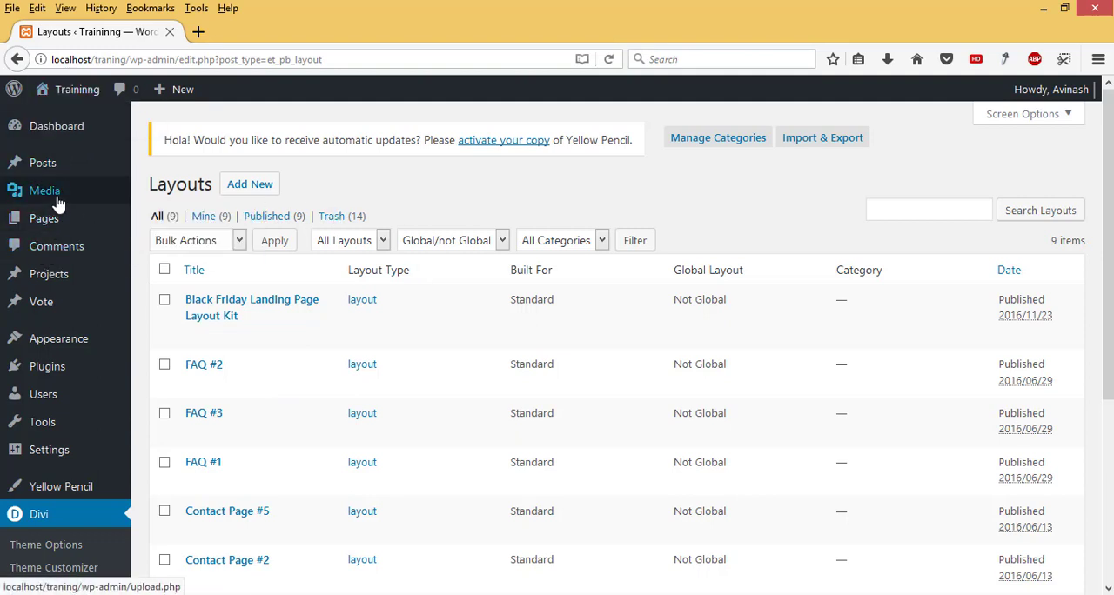
mouse_move(231, 393)
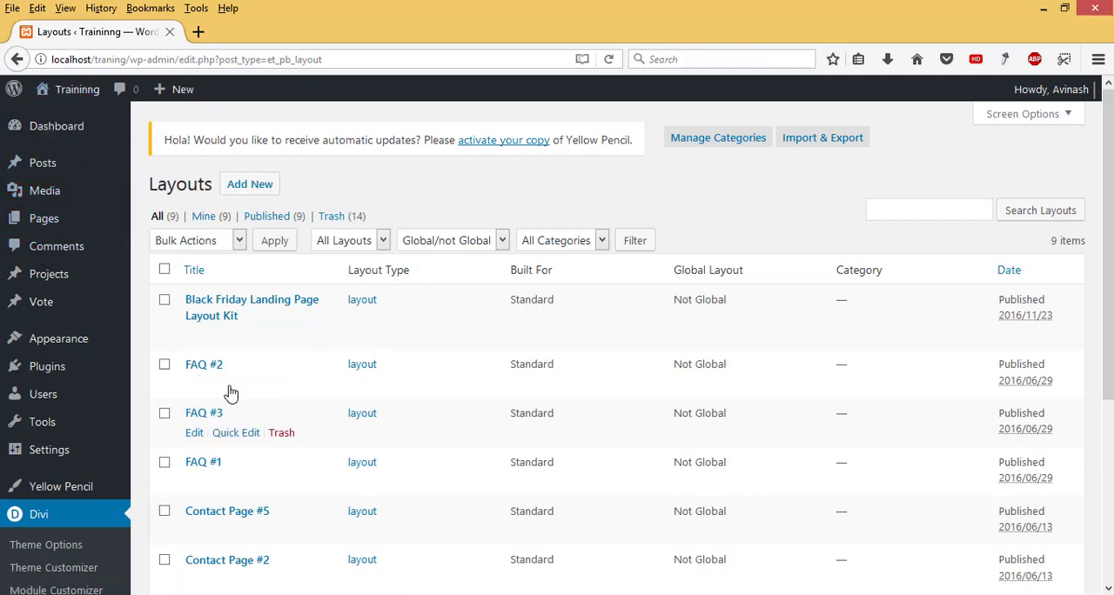
mouse_move(225, 411)
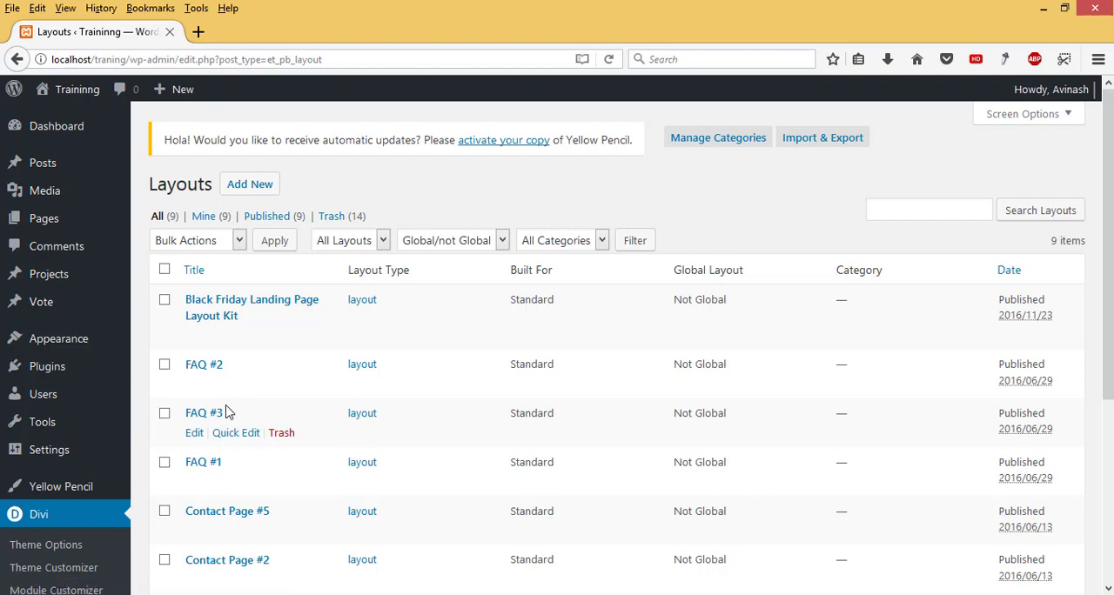
mouse_move(43, 219)
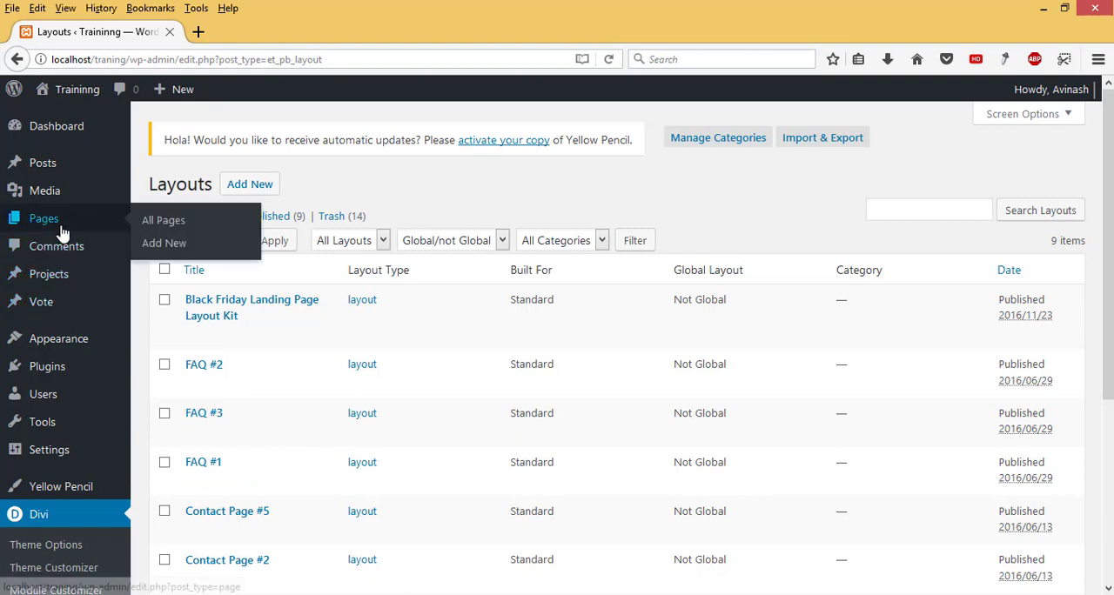
Step: Add a new page under Pages, title it 'FAQ' and publish it
click(163, 219)
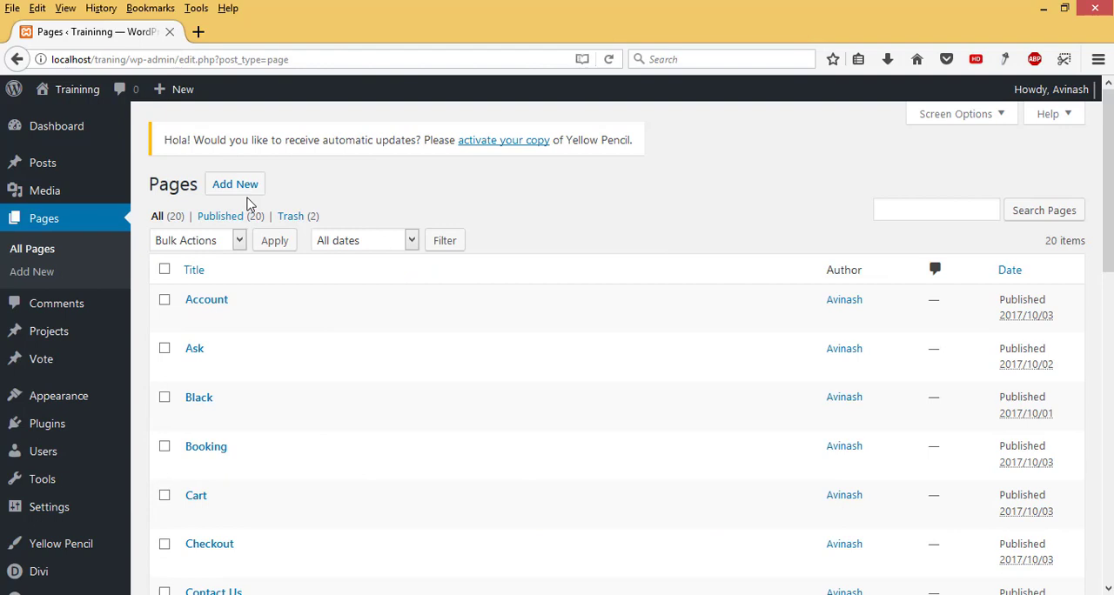
click(234, 184)
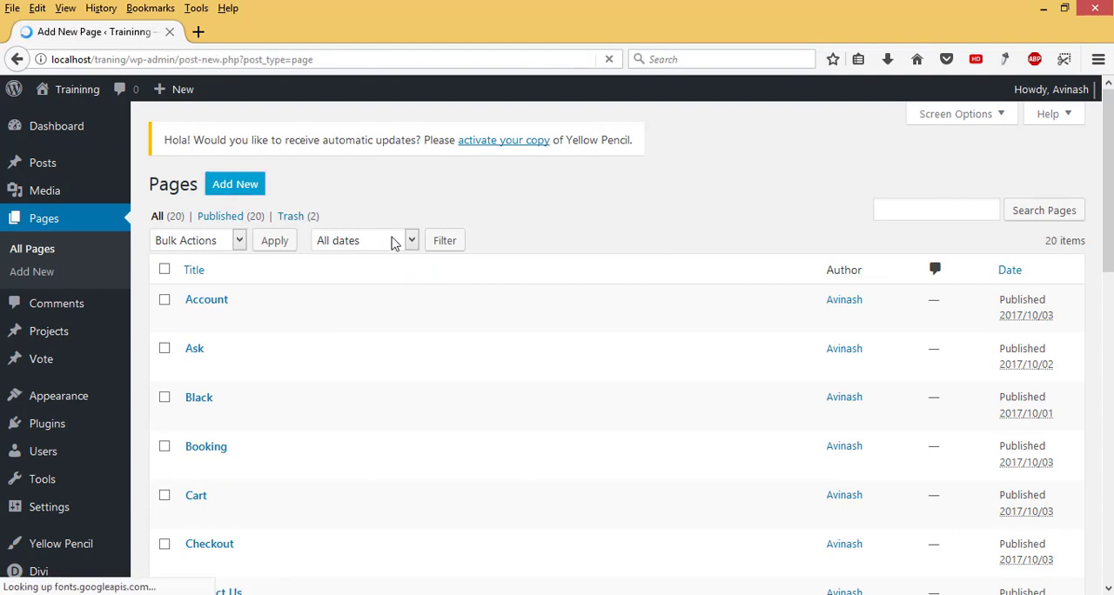
click(235, 183)
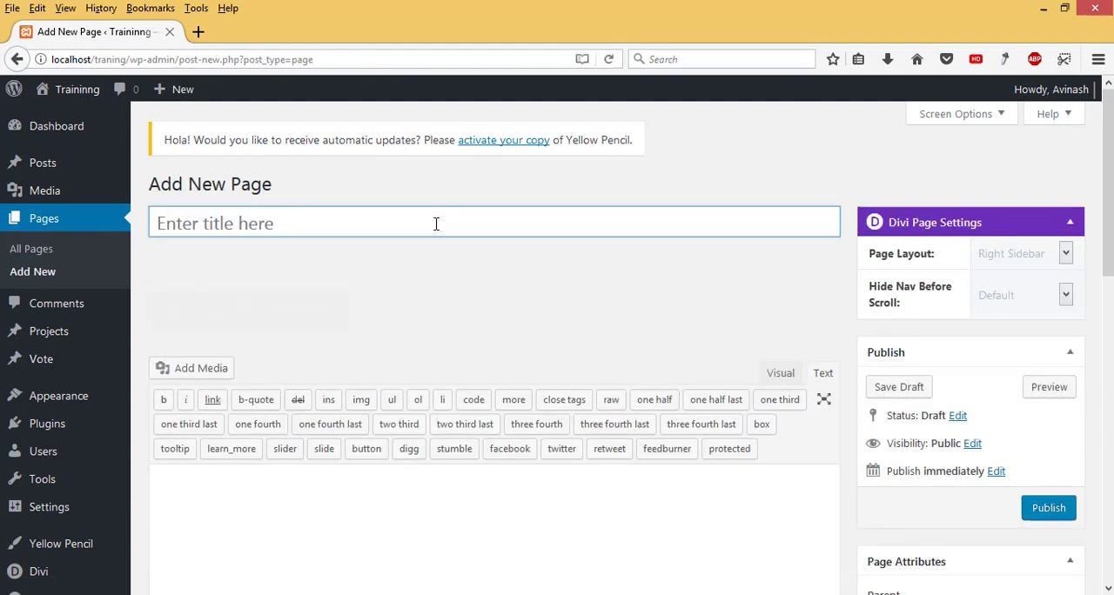
text(FAQ)
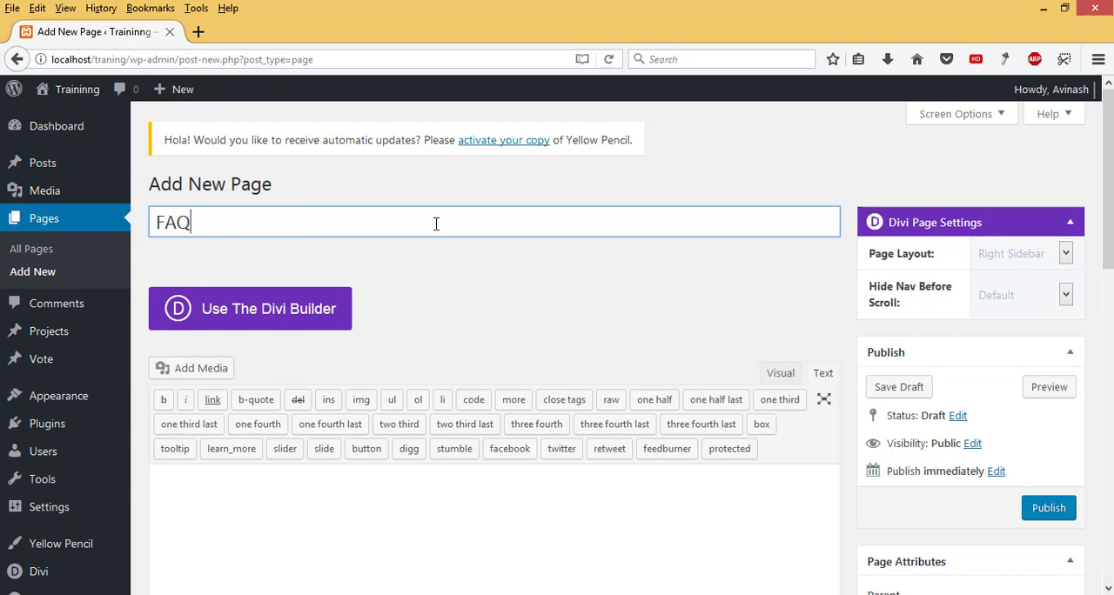
mouse_move(992, 573)
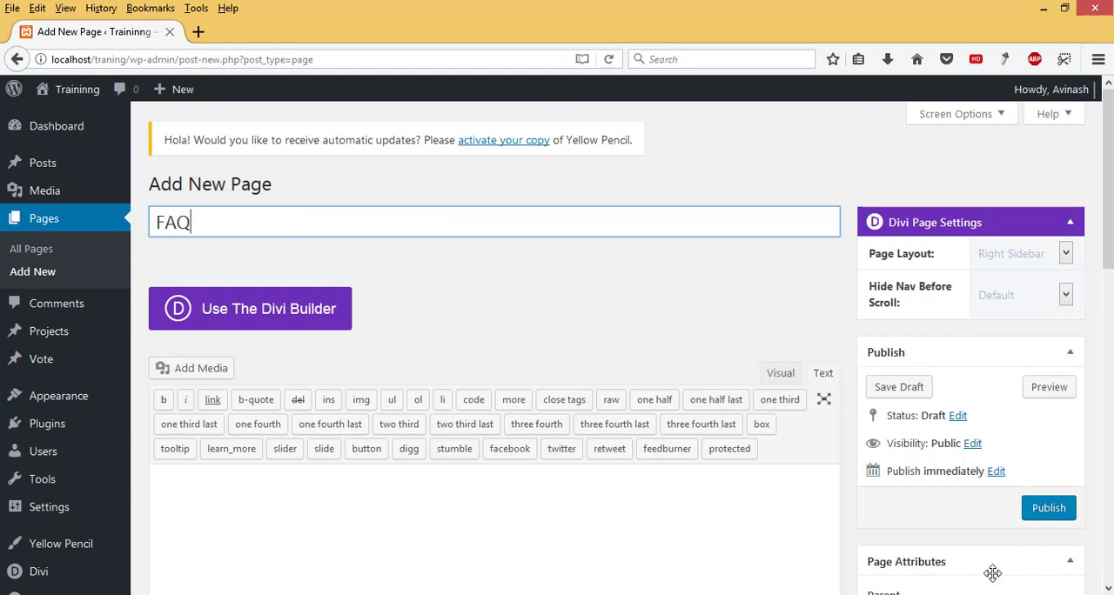
click(1049, 508)
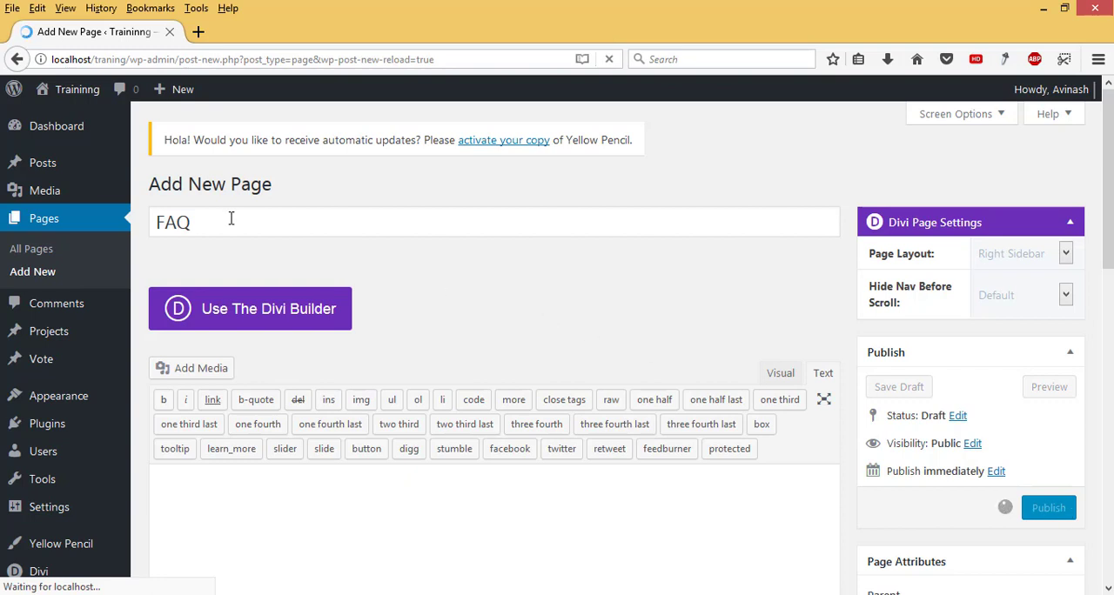
click(1048, 508)
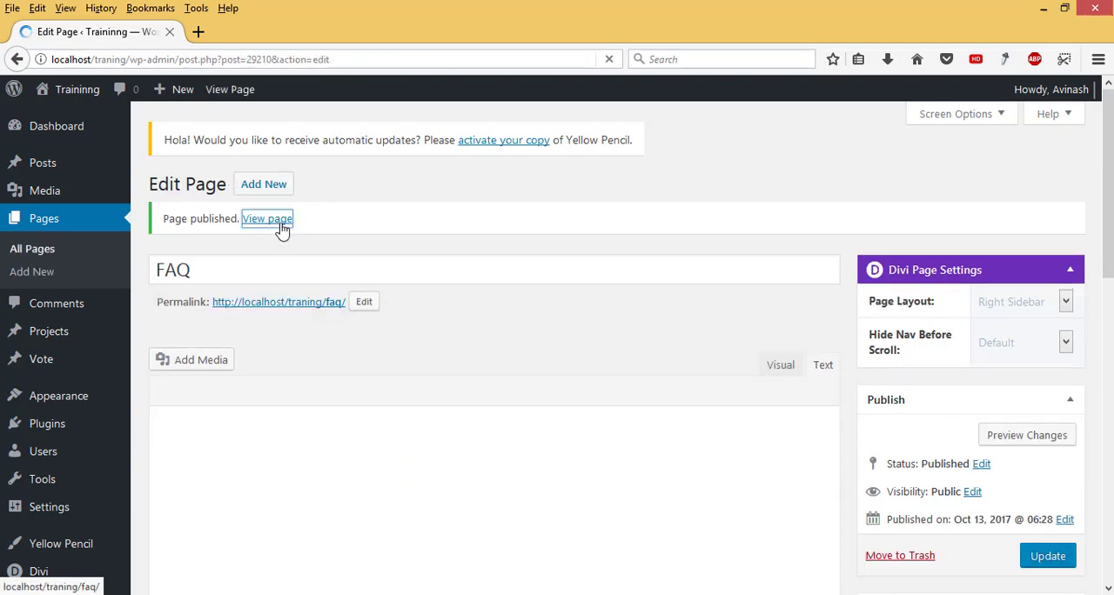
Step: View the published FAQ page and enable the Divi Visual Builder on it
click(267, 218)
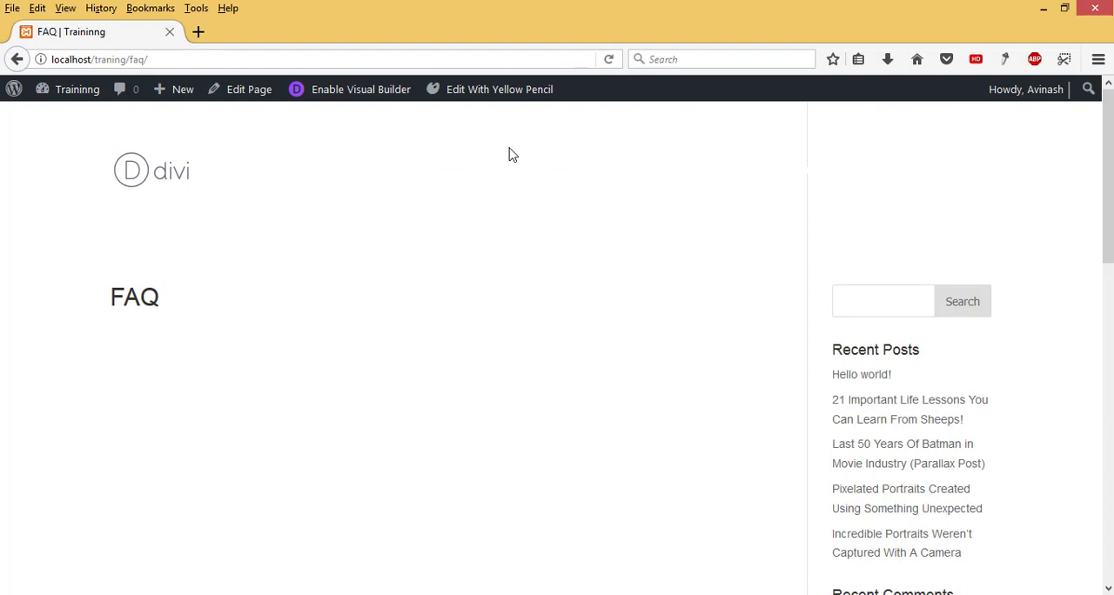
mouse_move(186, 310)
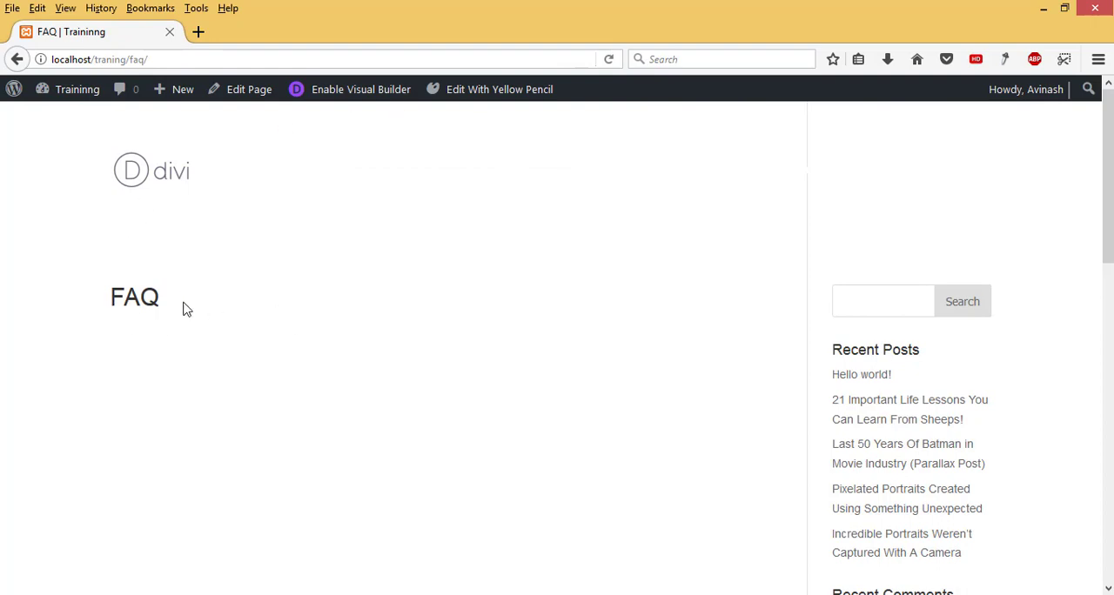
mouse_move(348, 89)
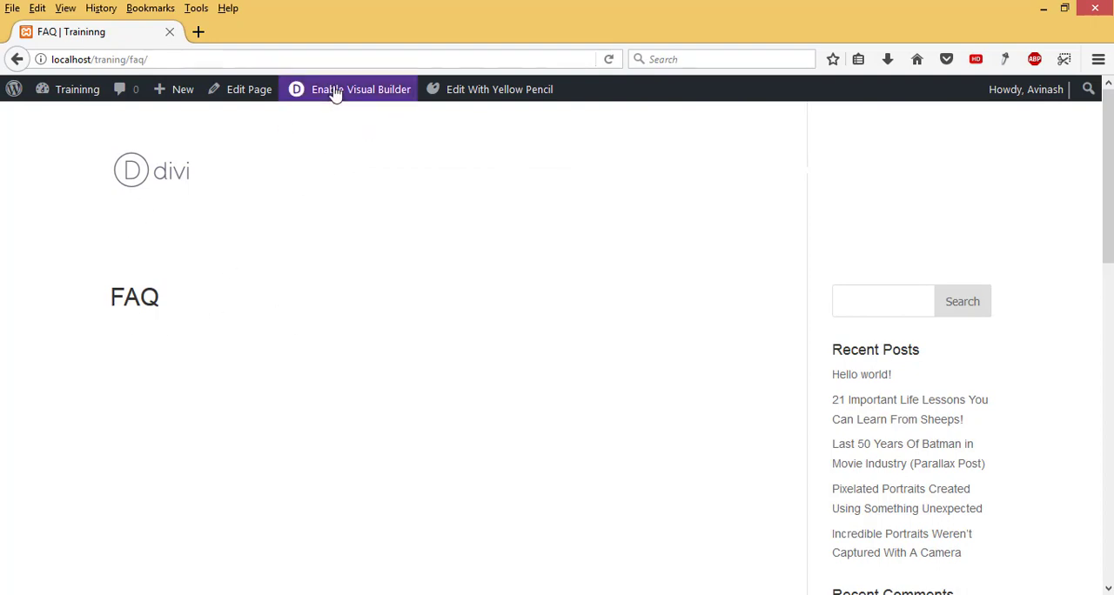
click(360, 89)
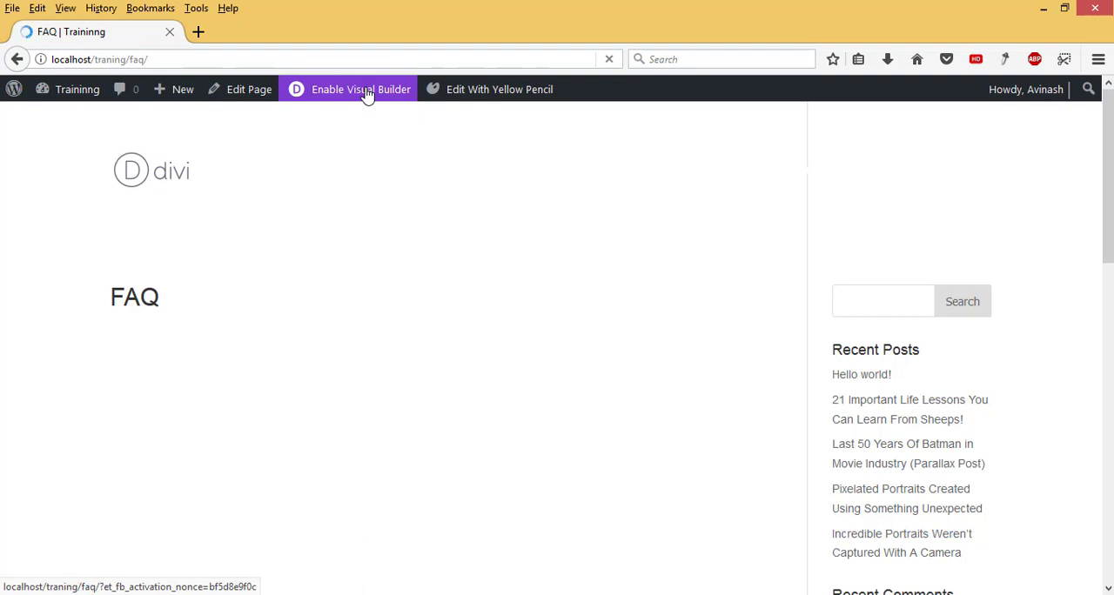
click(361, 89)
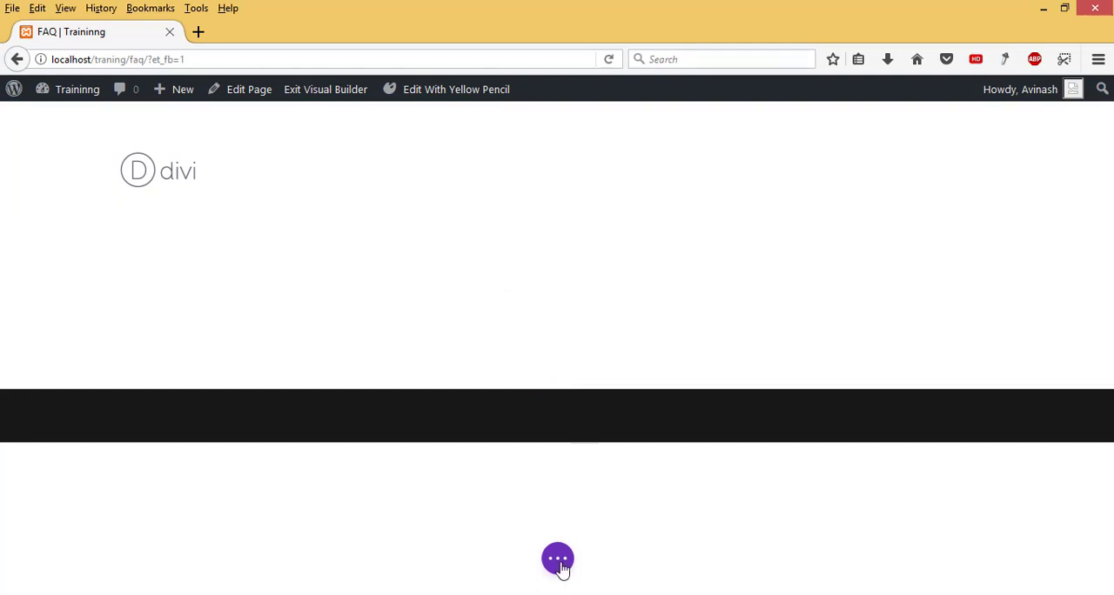
mouse_move(557, 559)
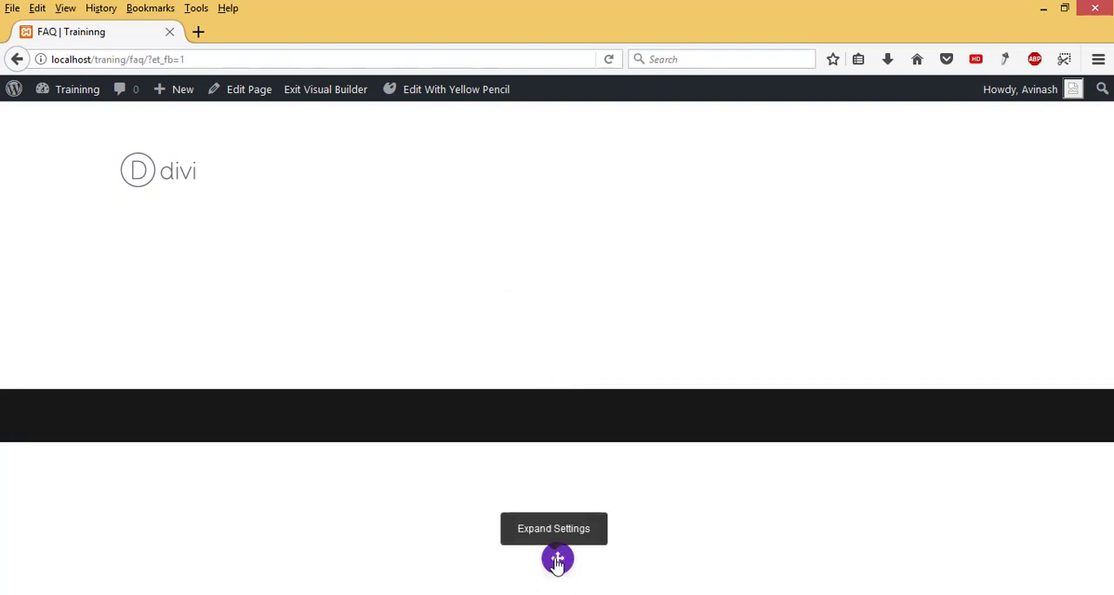
Step: Show Load From Library's saved layouts with 'Replace existing content' unticked
click(556, 558)
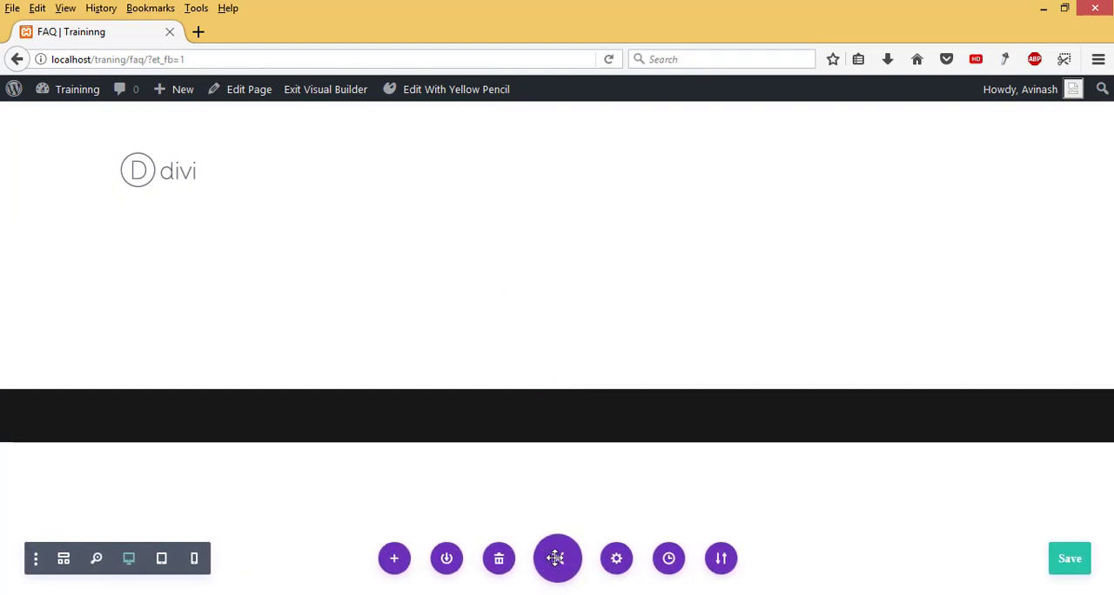
click(394, 558)
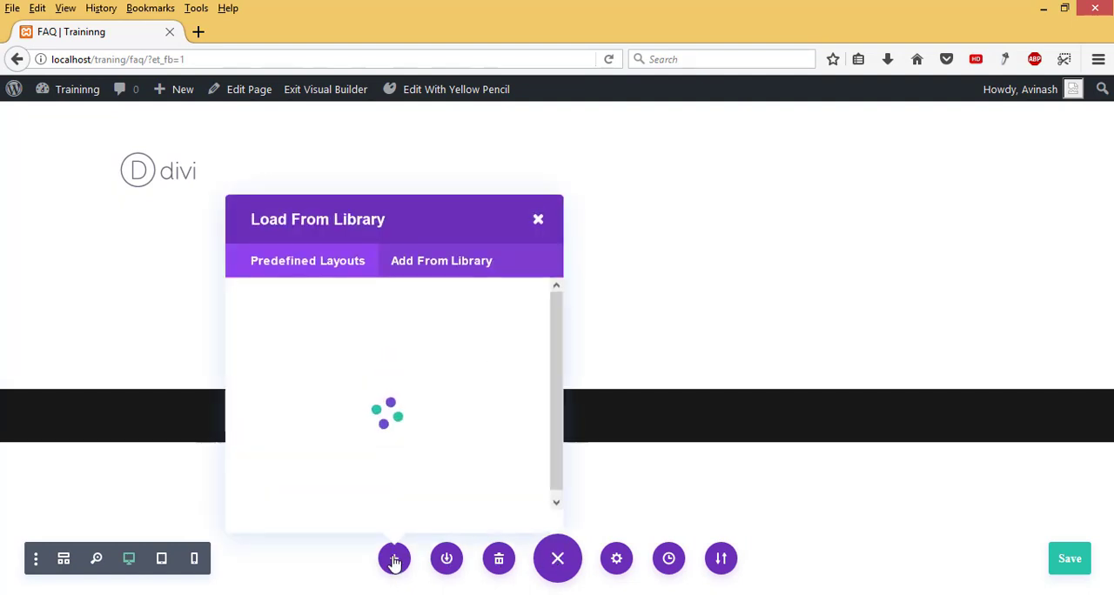
click(441, 260)
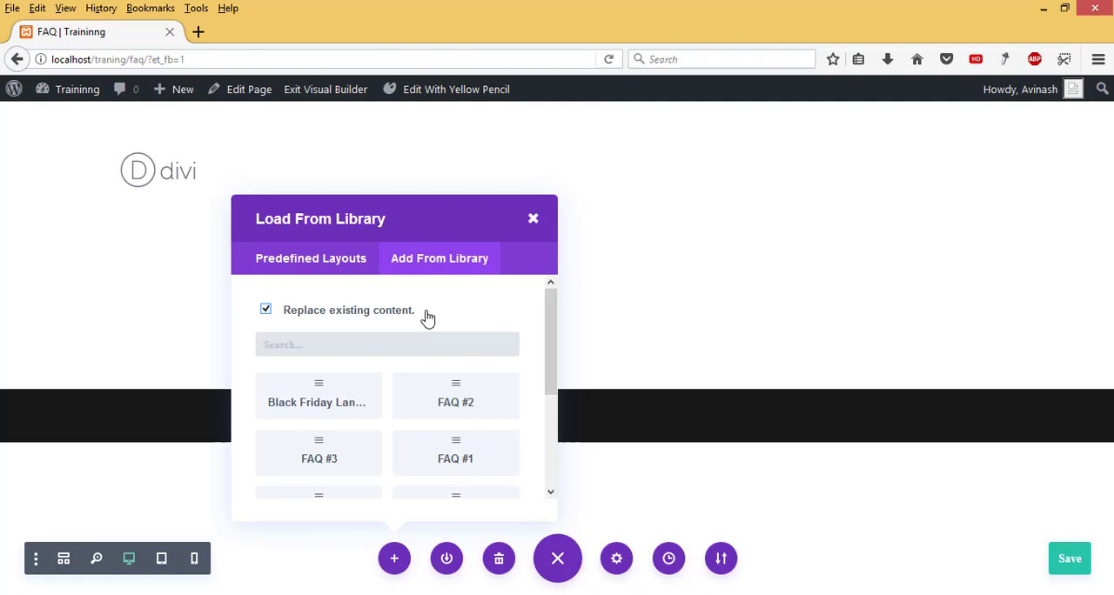
mouse_move(347, 320)
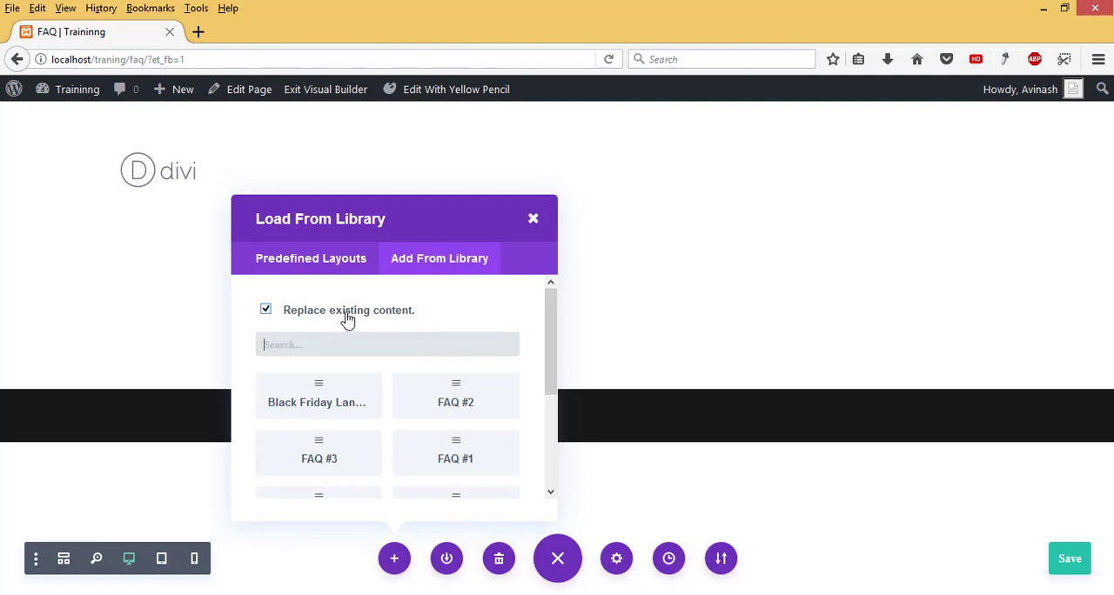
mouse_move(410, 235)
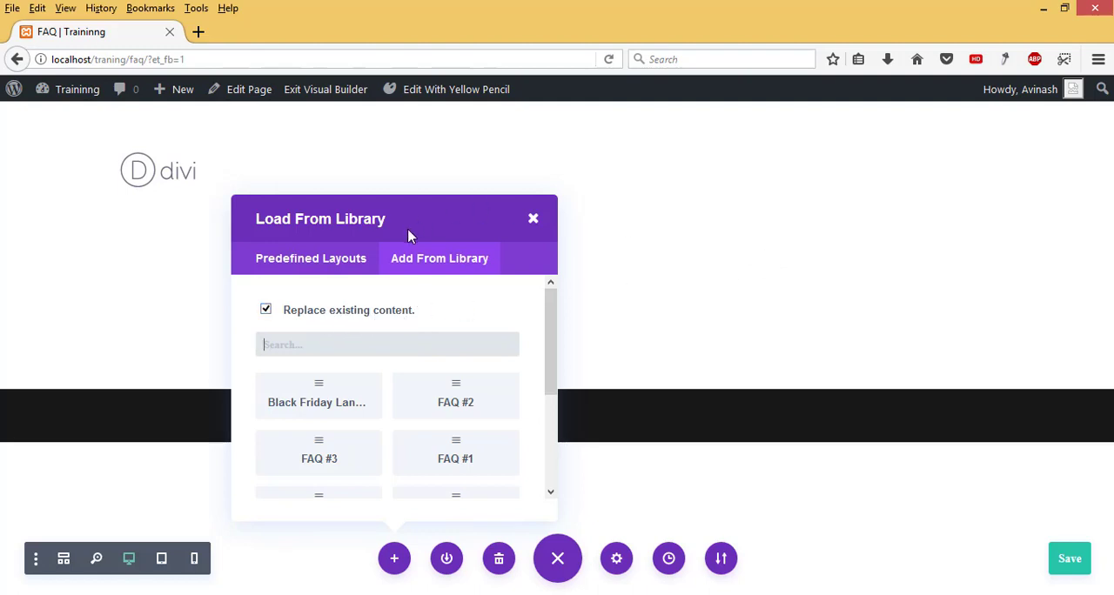
mouse_move(46, 198)
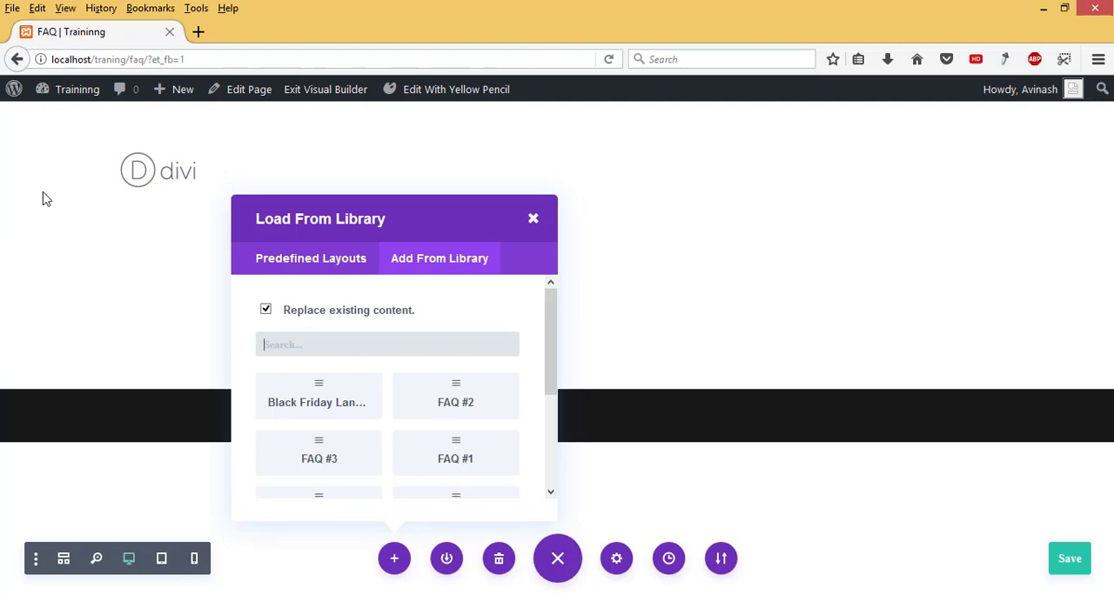
mouse_move(401, 376)
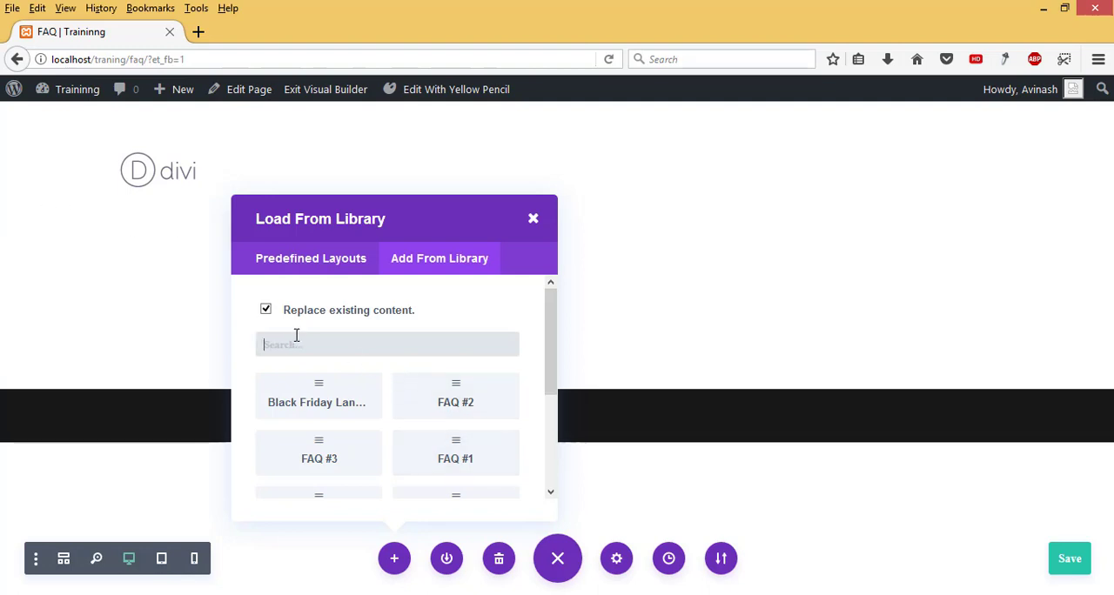
mouse_move(770, 275)
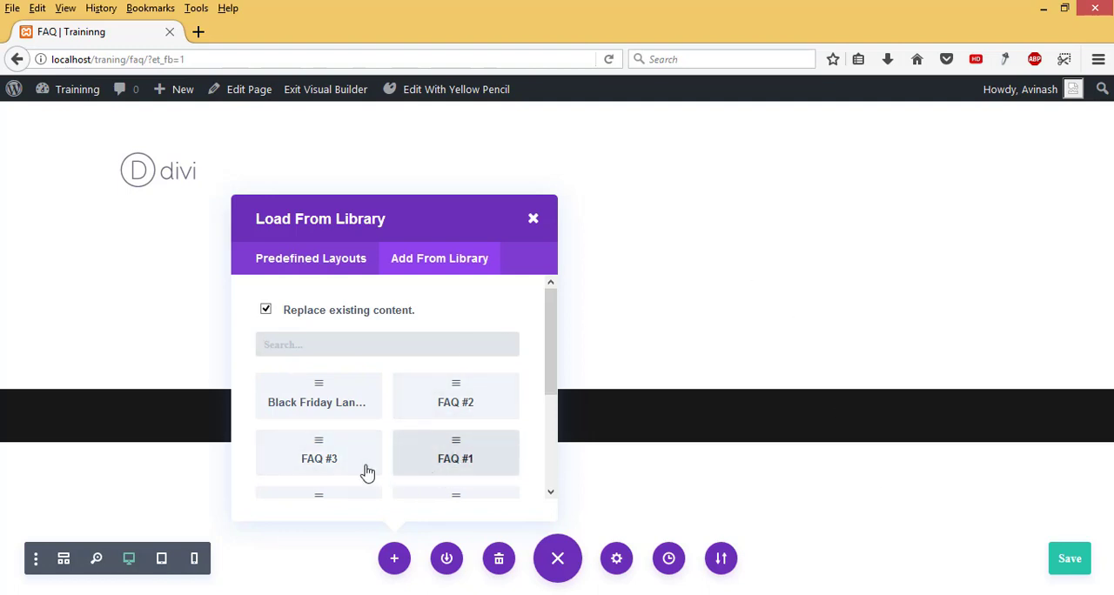
mouse_move(162, 142)
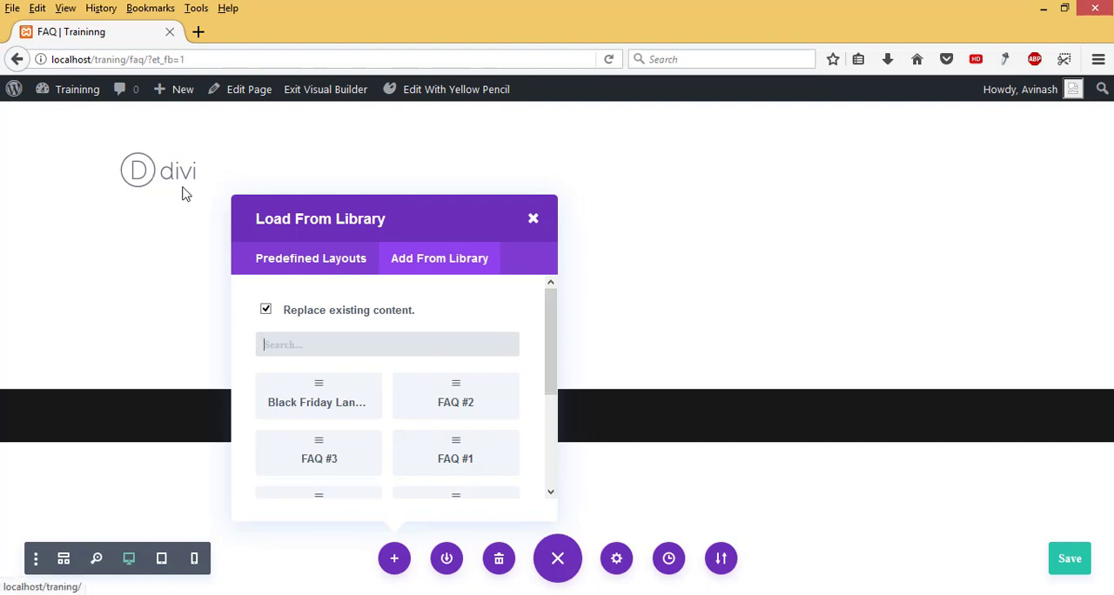
click(266, 309)
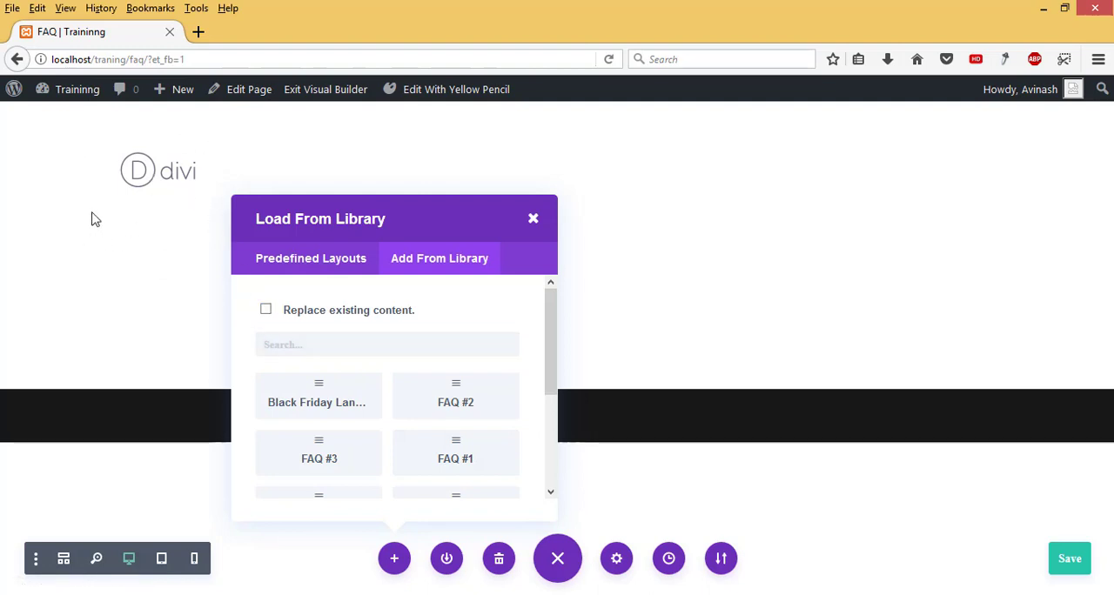
mouse_move(456, 452)
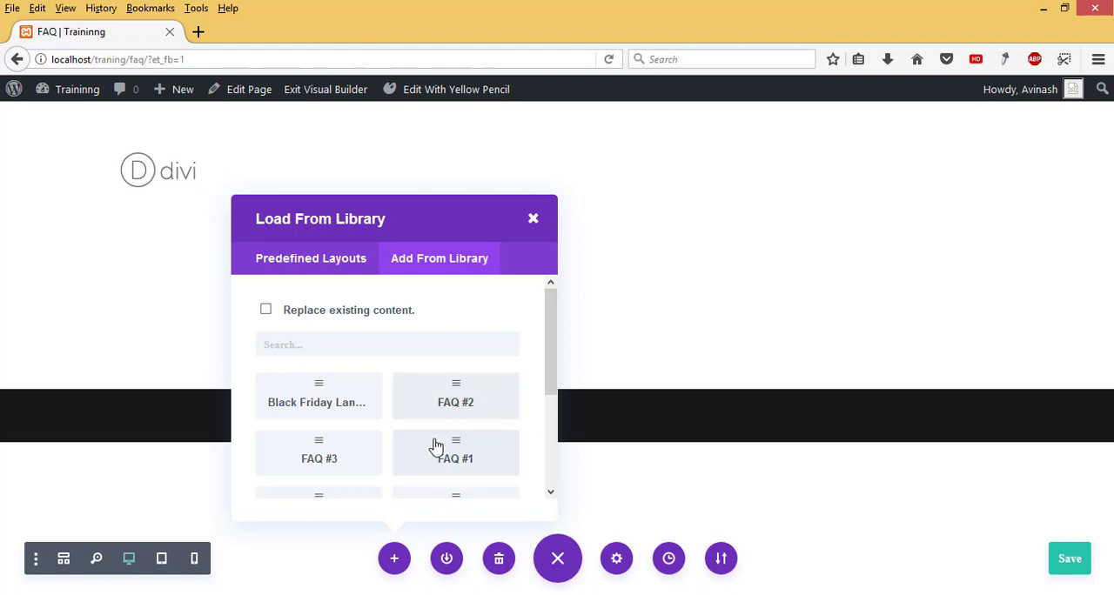
mouse_move(456, 459)
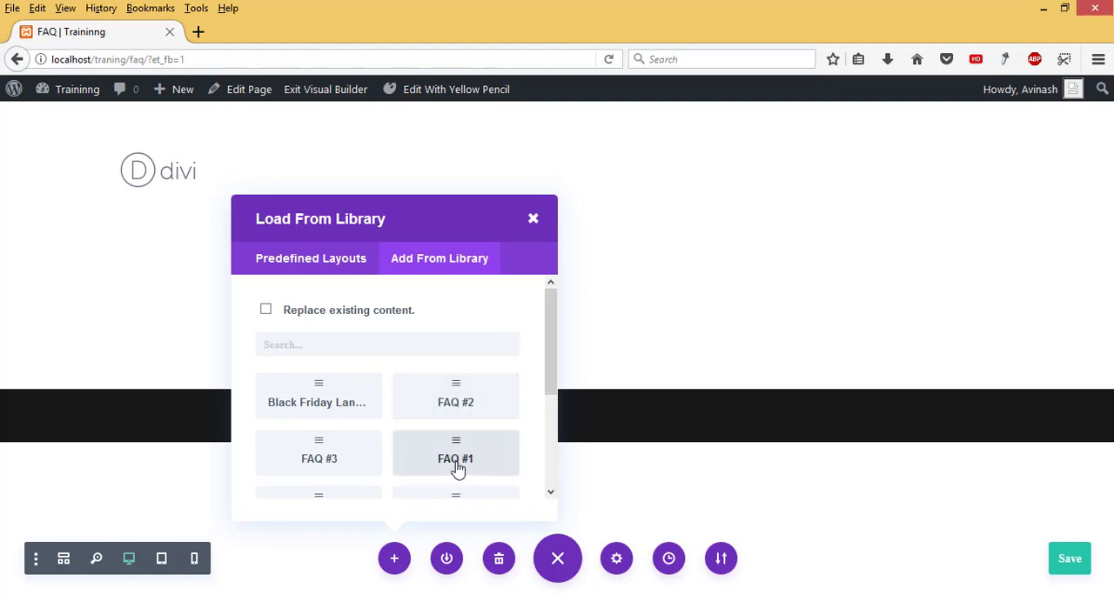
mouse_move(453, 452)
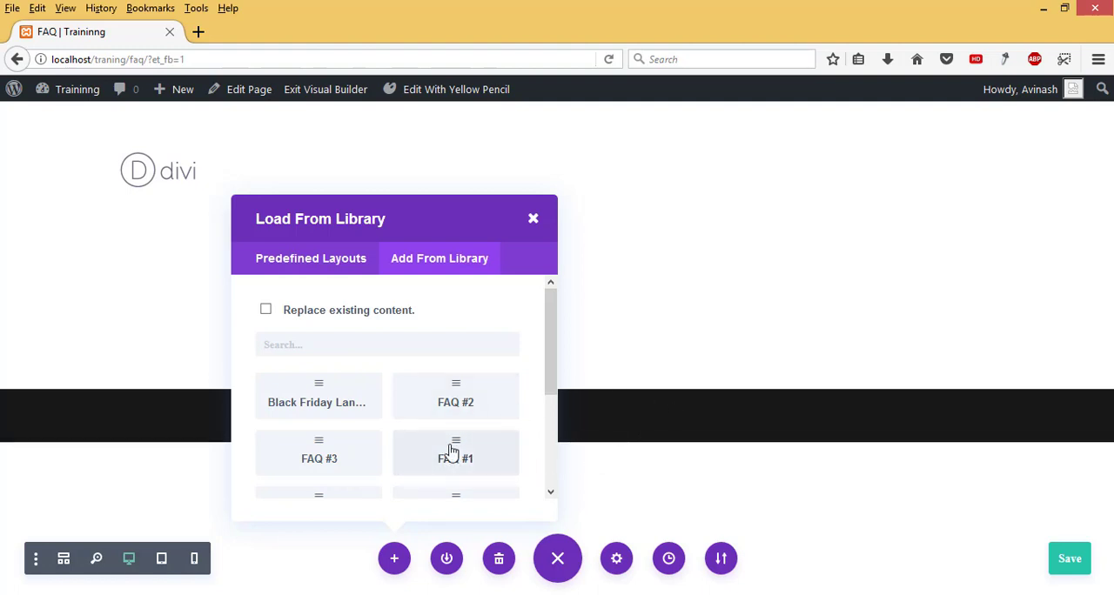
mouse_move(712, 197)
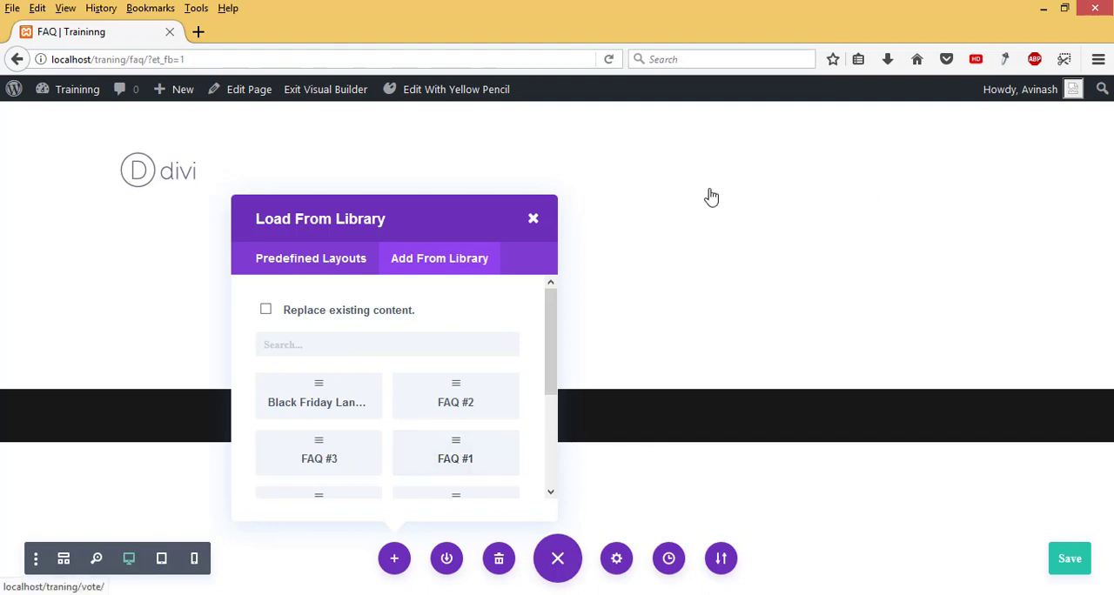
mouse_move(455, 458)
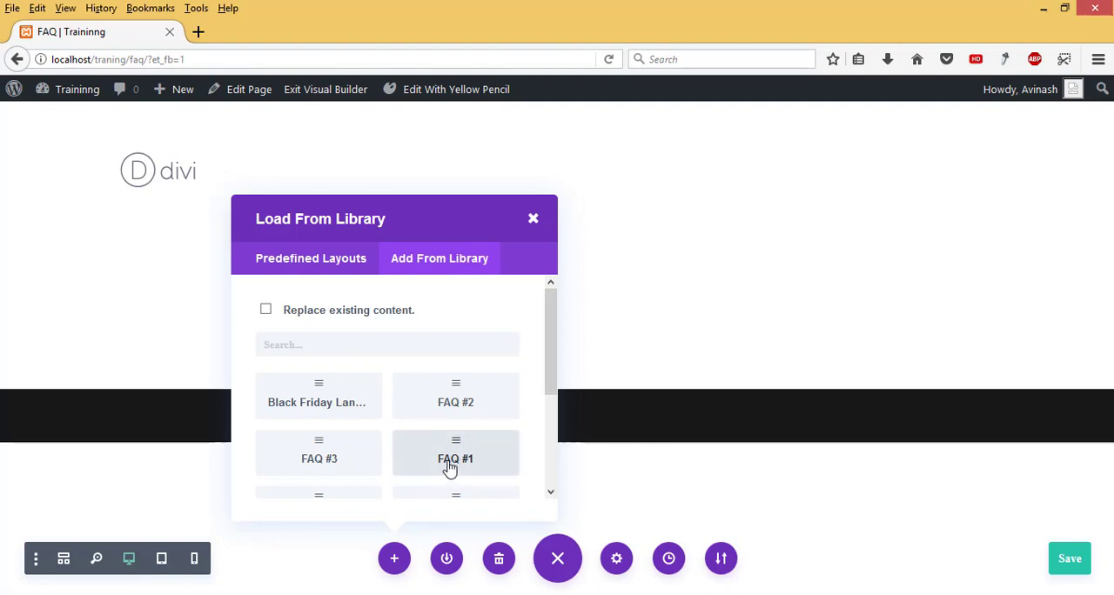
Step: Load the FAQ #1 layout and scroll through its Getting Started and Returns accordions
click(455, 453)
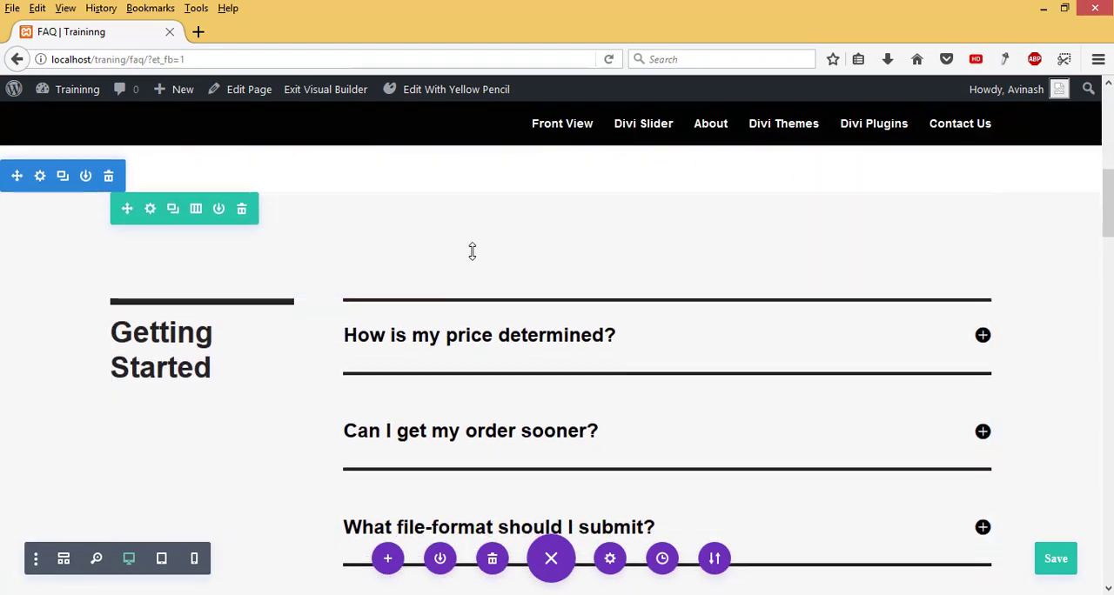
scroll(down, 3)
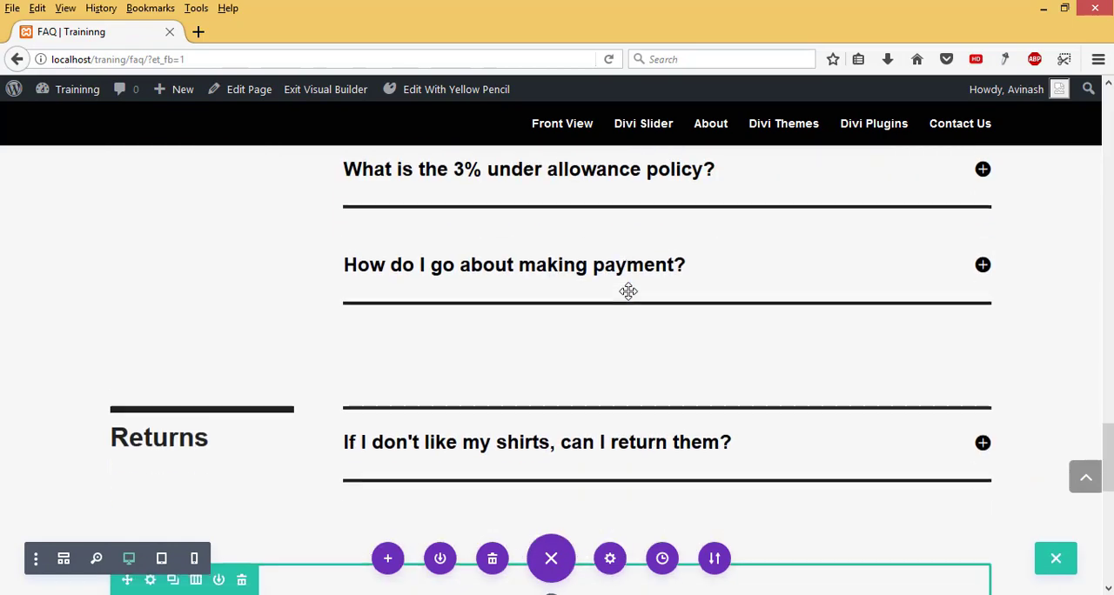
scroll(down, 3)
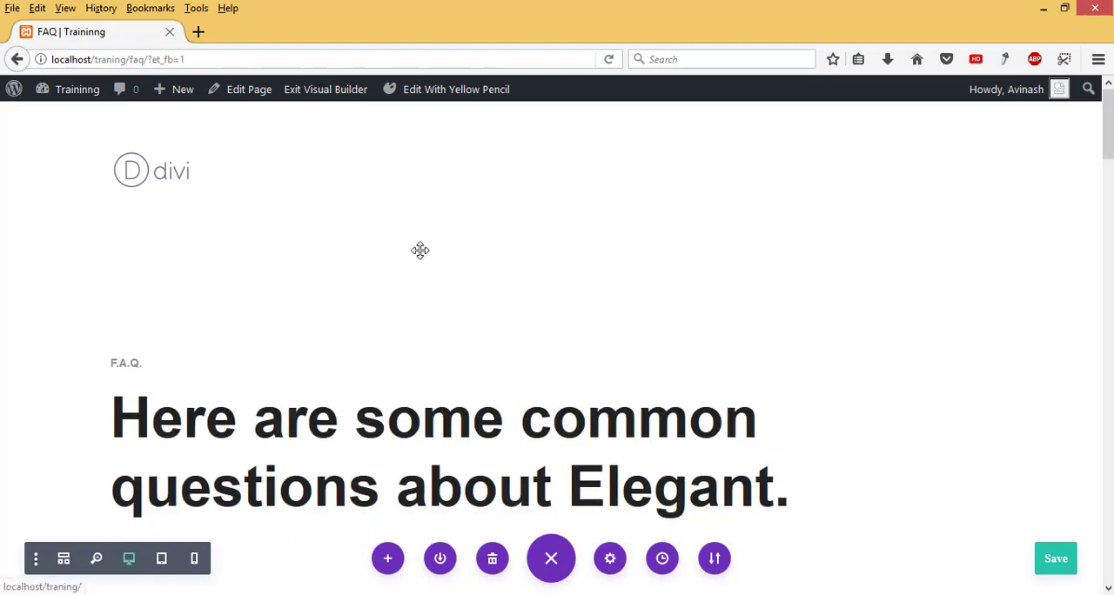
scroll(down, 3)
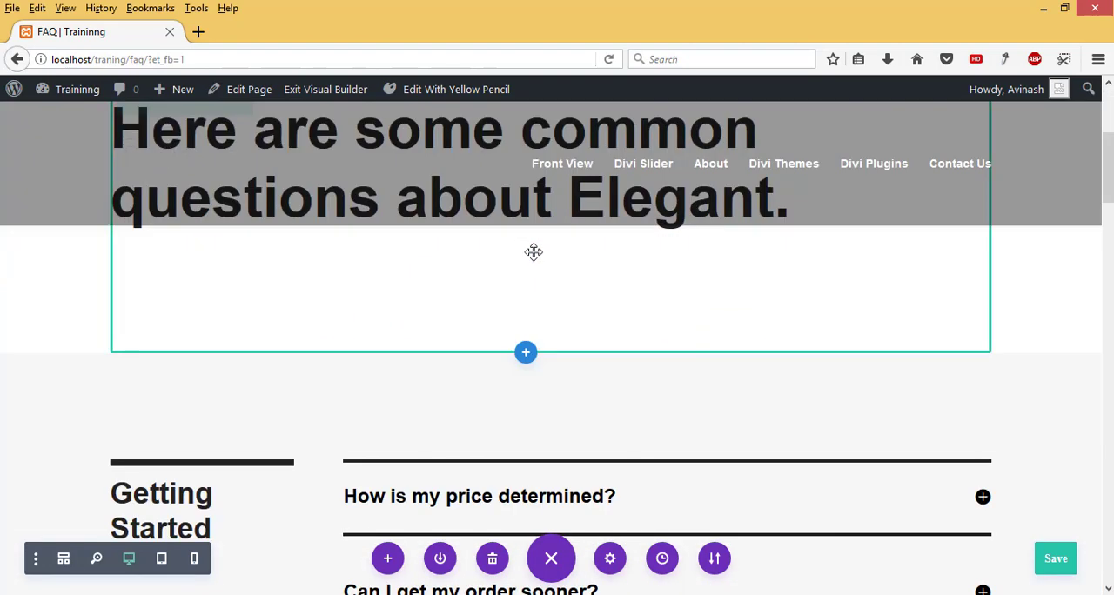
scroll(down, 3)
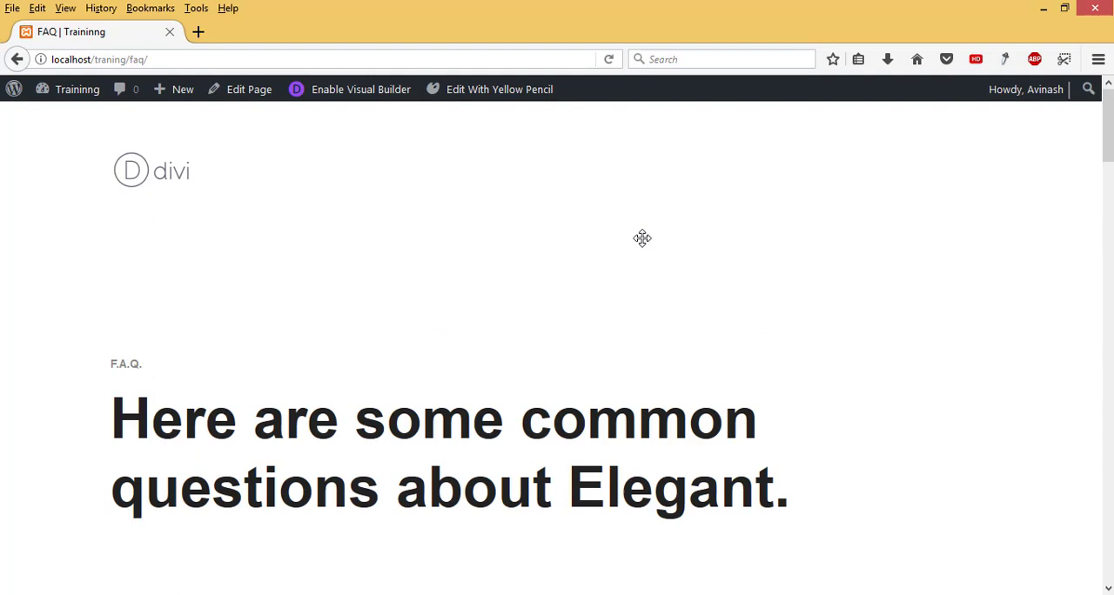
mouse_move(540, 338)
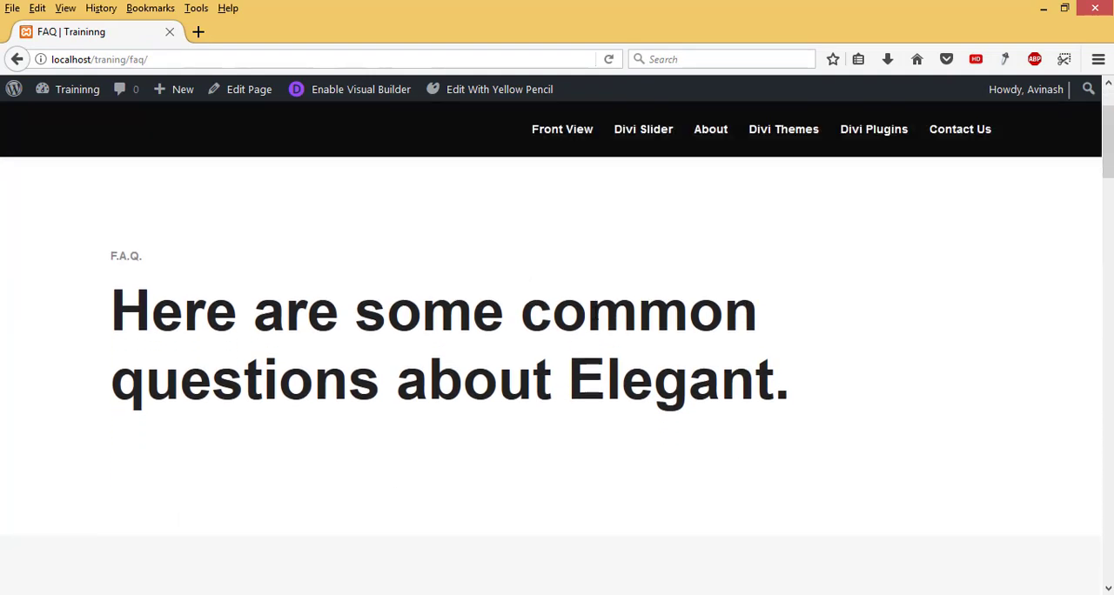
Step: Scroll the live FAQ page and expand then collapse 'How is my price determined?'
scroll(down, 3)
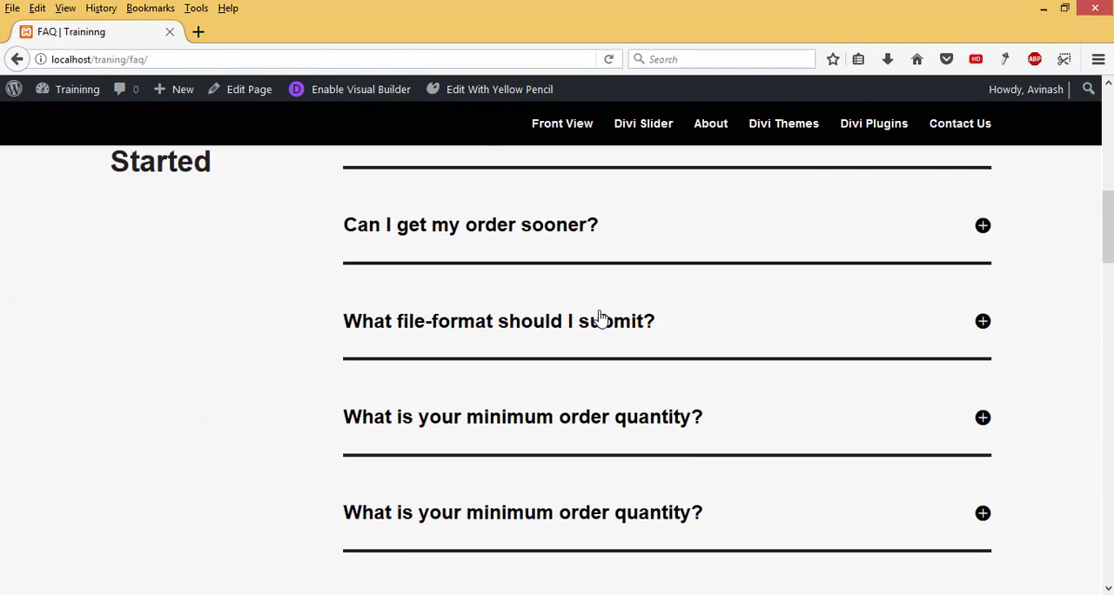
scroll(down, 3)
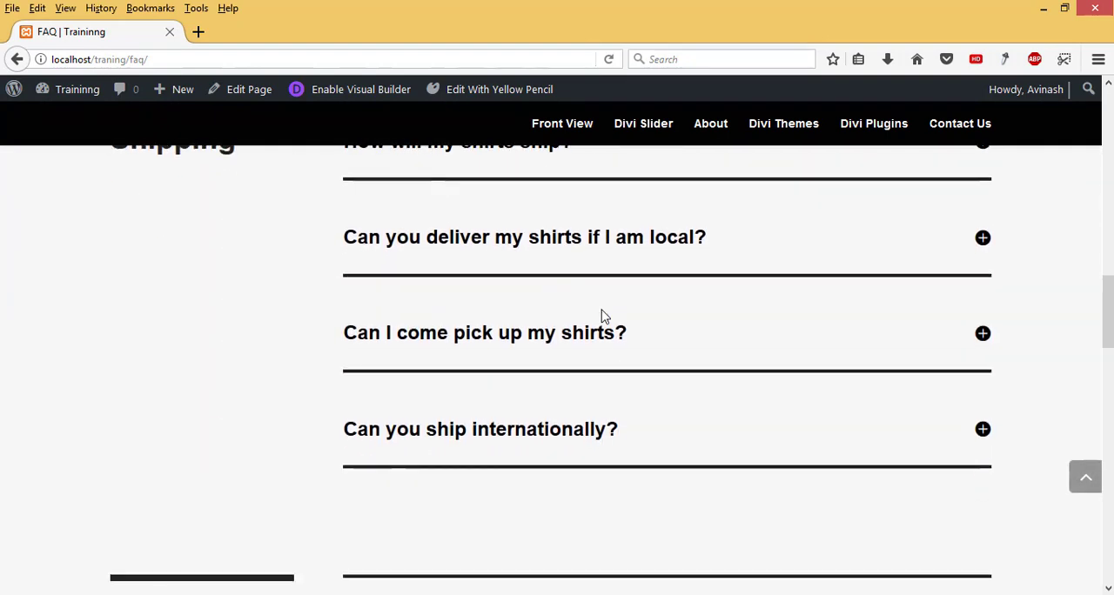
scroll(down, 3)
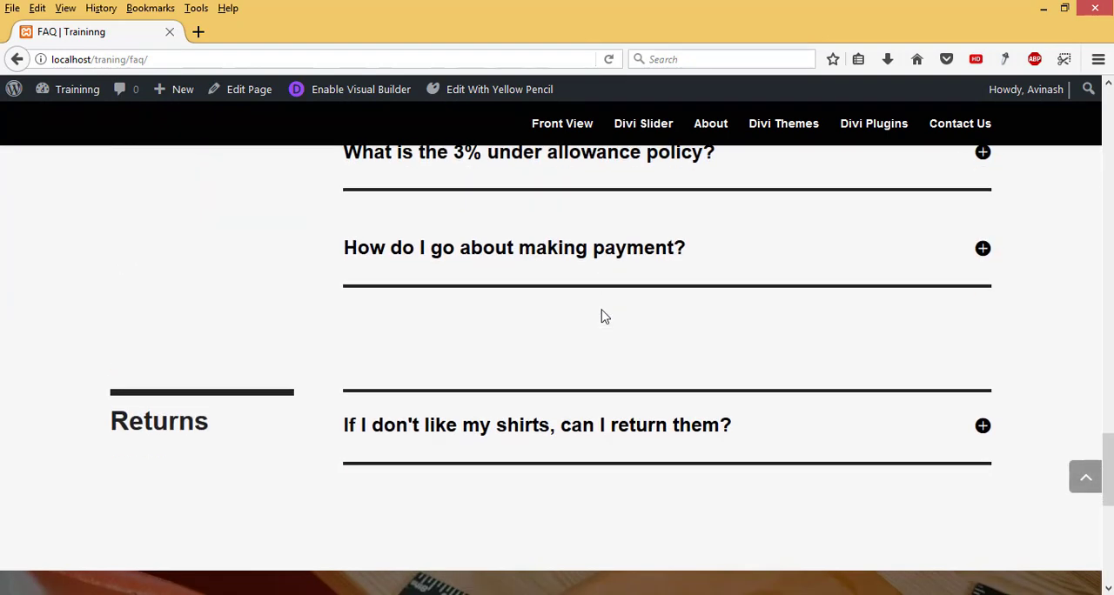
scroll(down, 3)
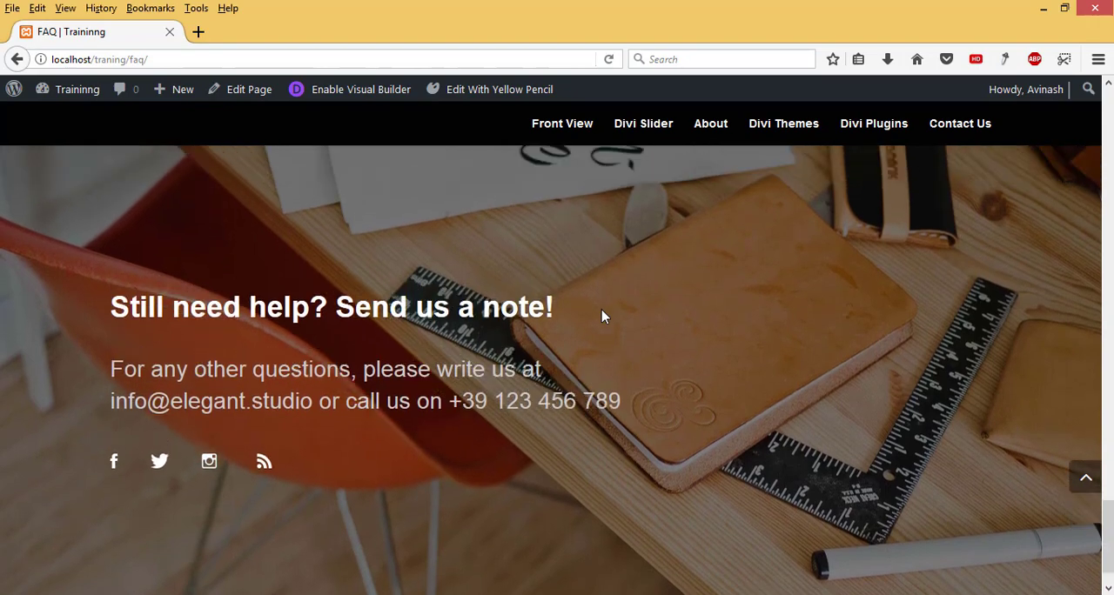
scroll(up, 3)
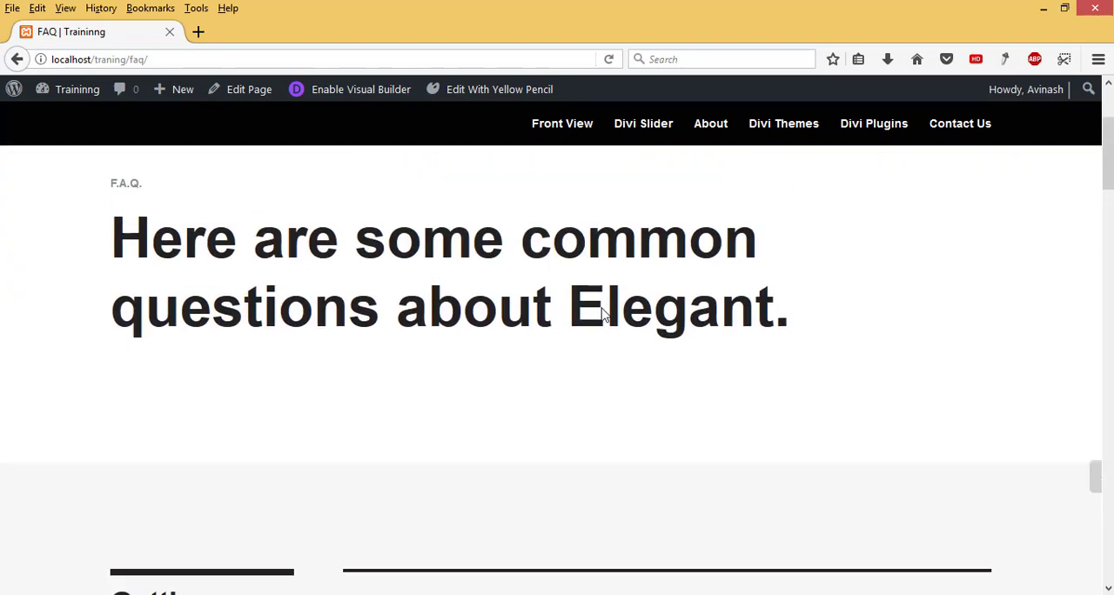
scroll(down, 3)
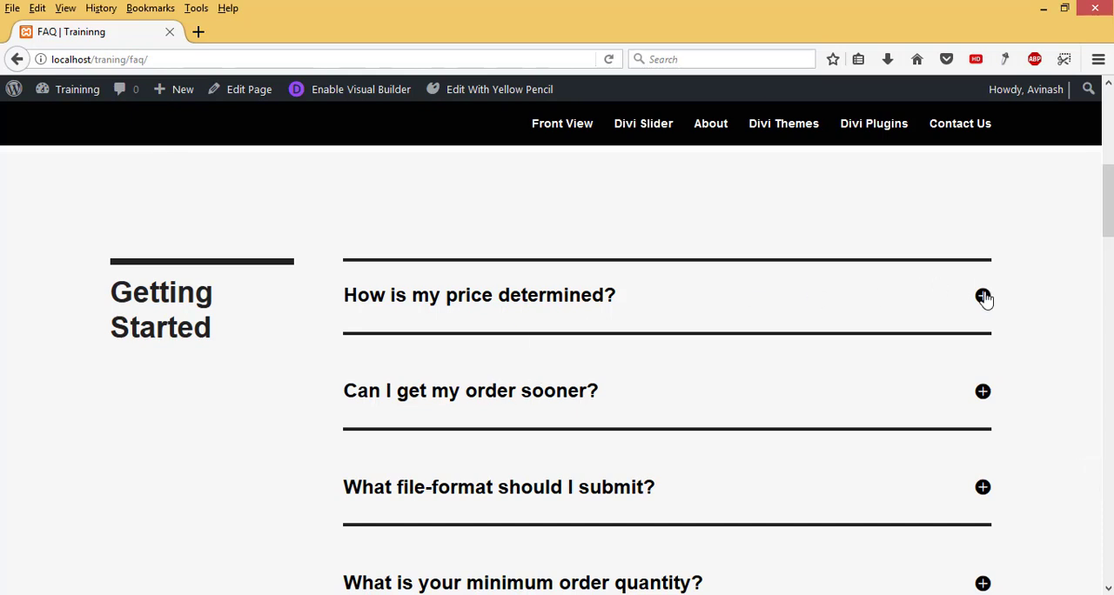
click(983, 295)
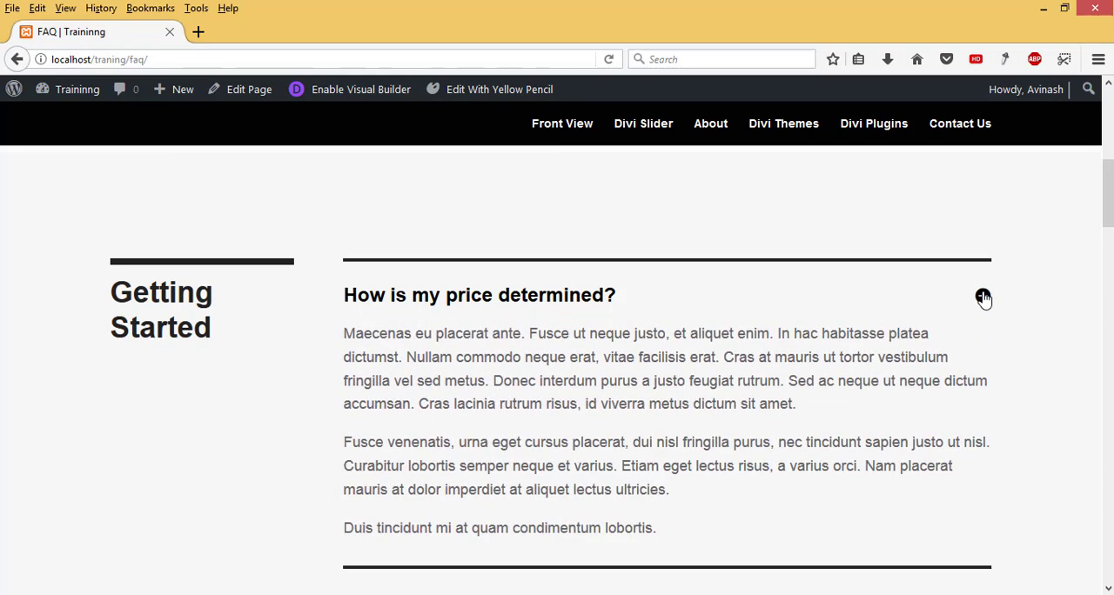
click(982, 296)
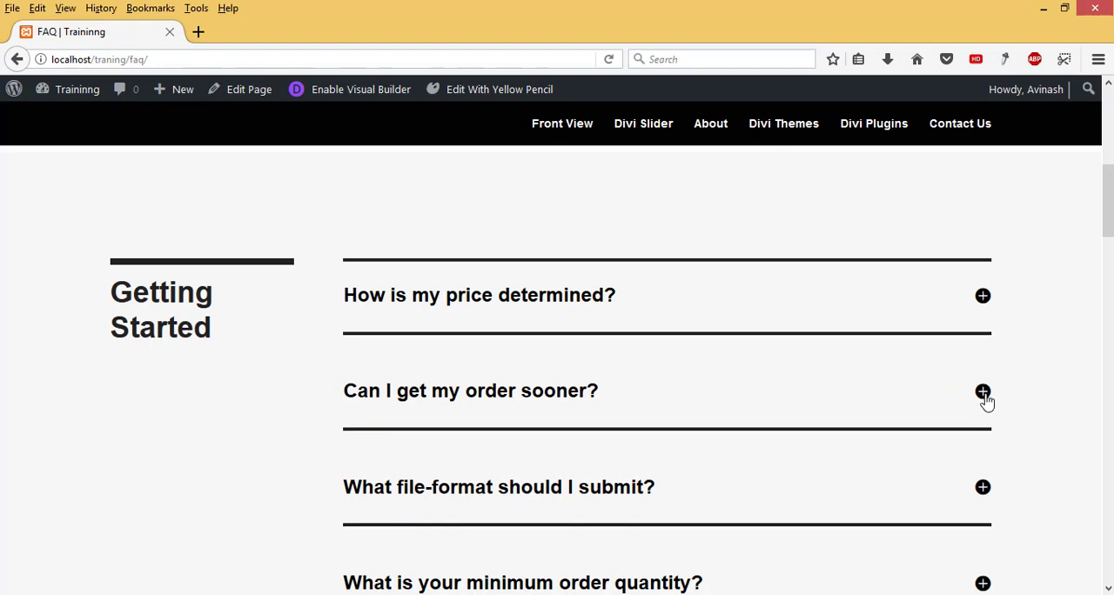
click(983, 391)
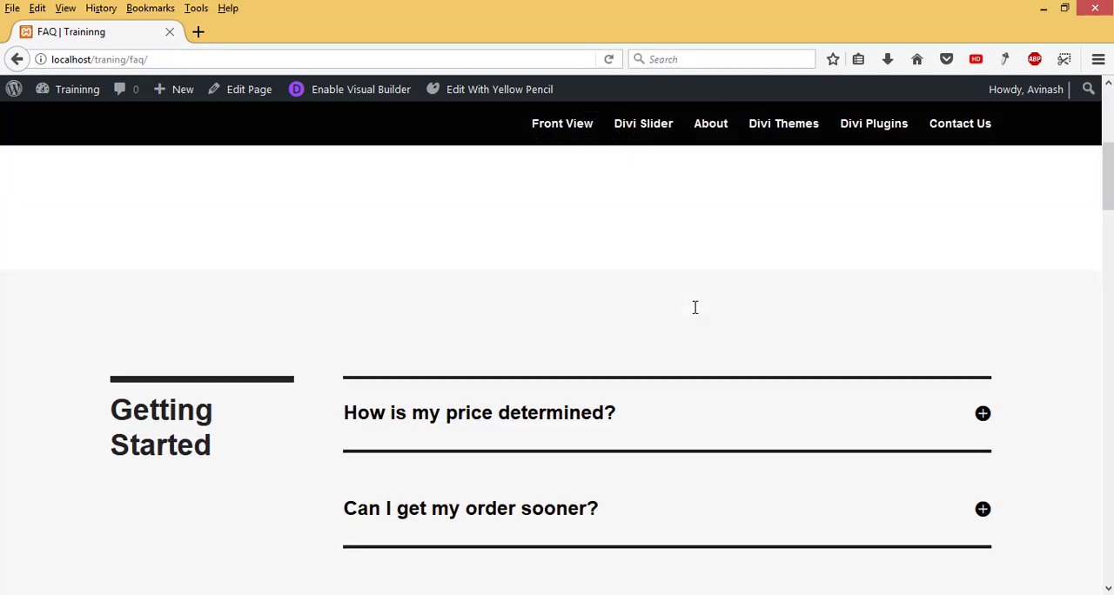
mouse_move(601, 233)
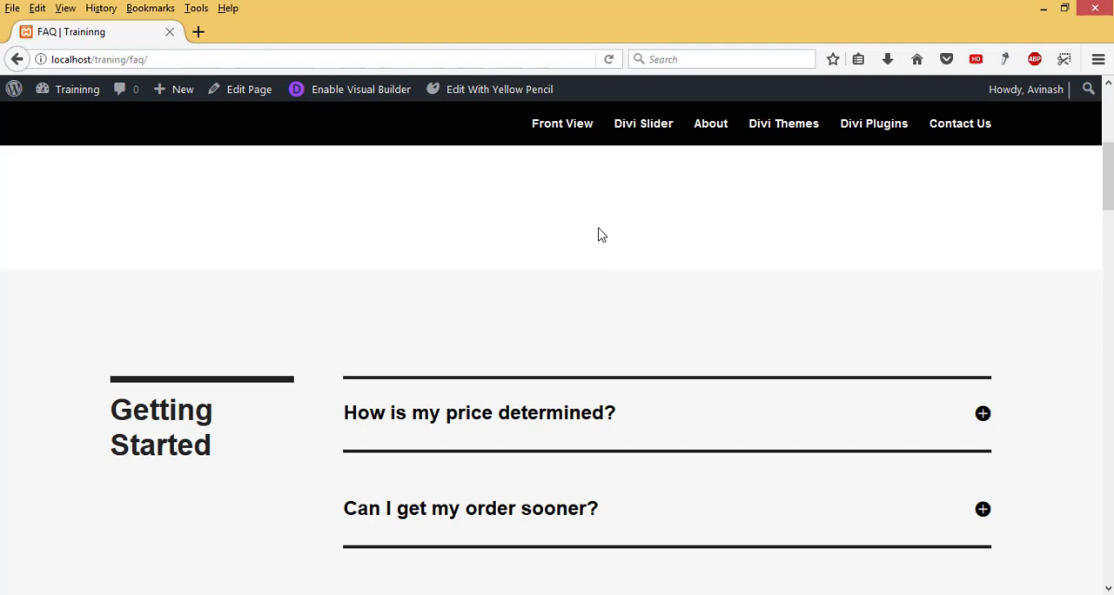